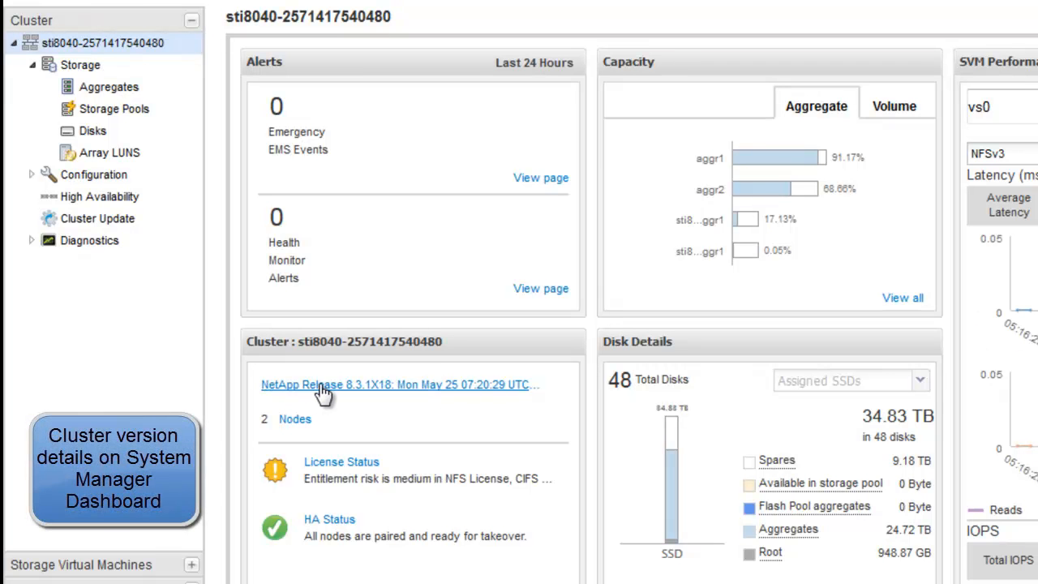
{"action": "mouse_move", "coordinate": [328, 397]}
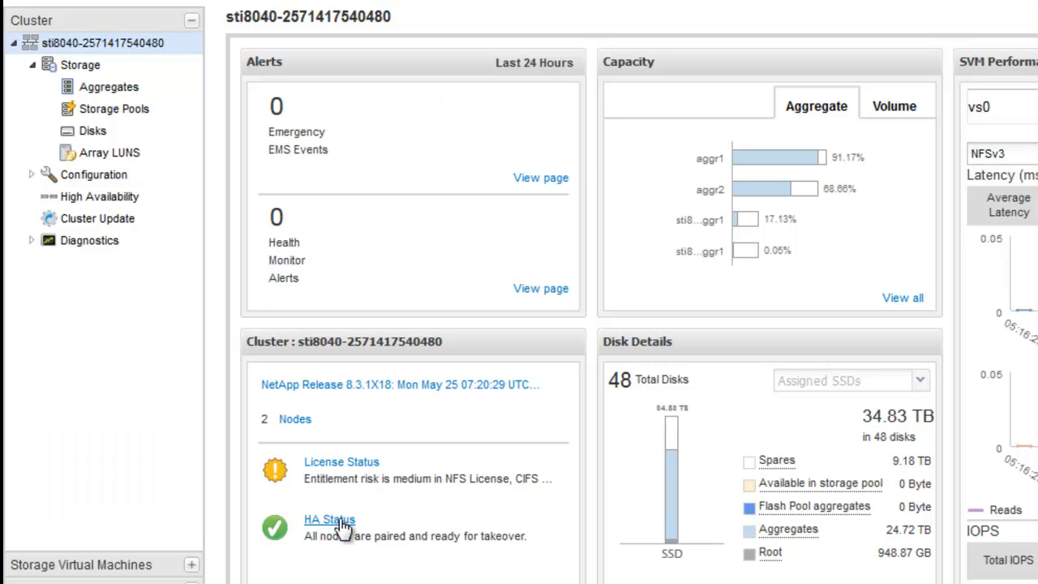
{"action": "mouse_move", "coordinate": [435, 545]}
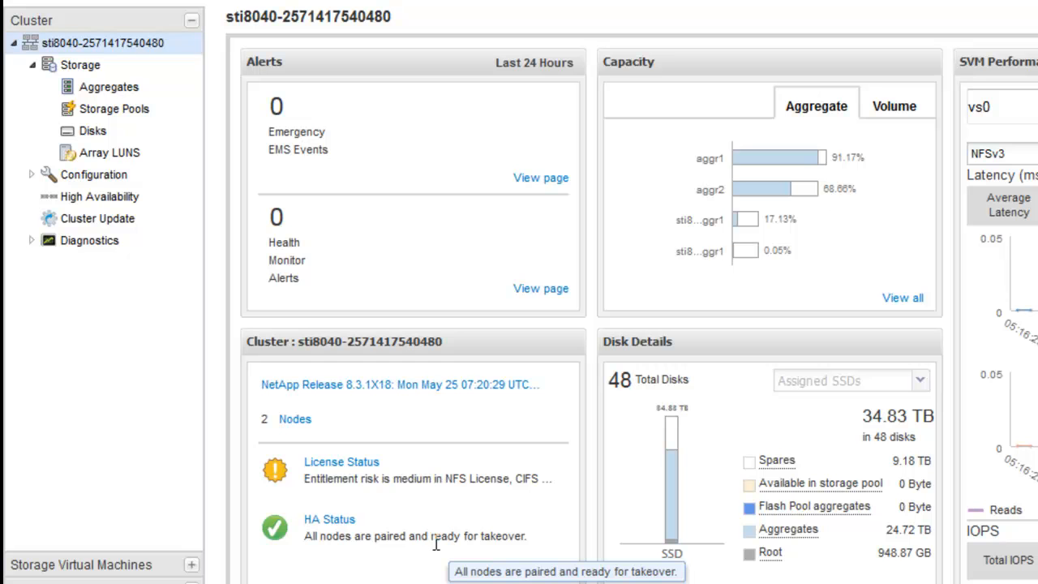
{"action": "mouse_move", "coordinate": [120, 227]}
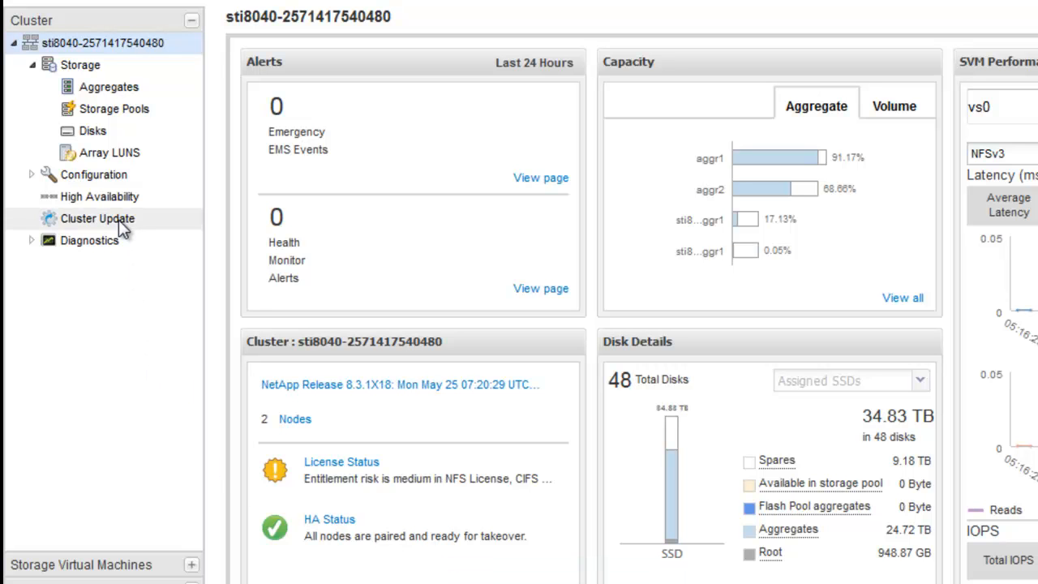
Review the Update History records of past successful and canceled cluster updates
{"action": "left_click", "coordinate": [97, 218]}
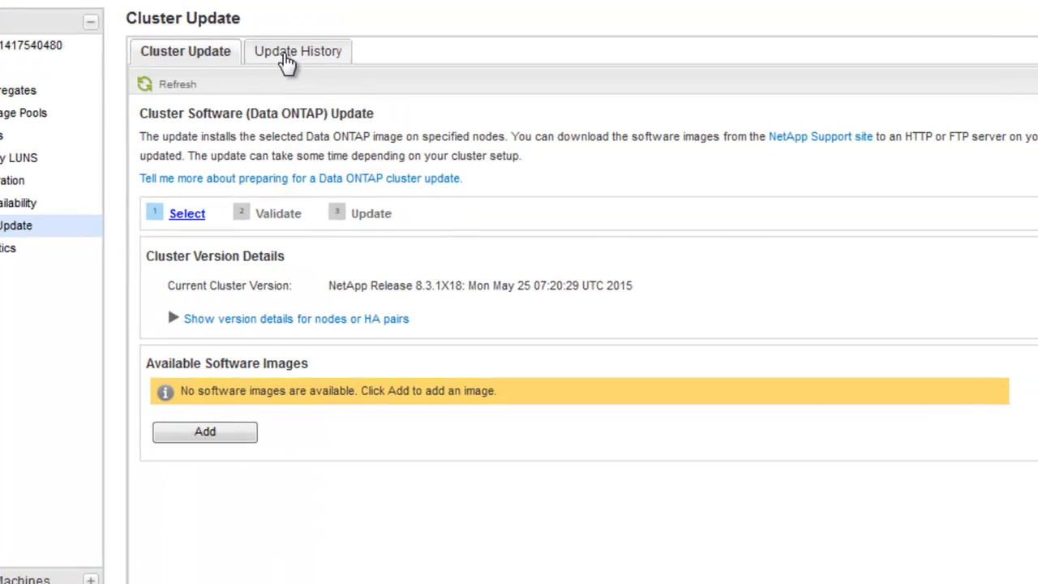
{"action": "left_click", "coordinate": [298, 51]}
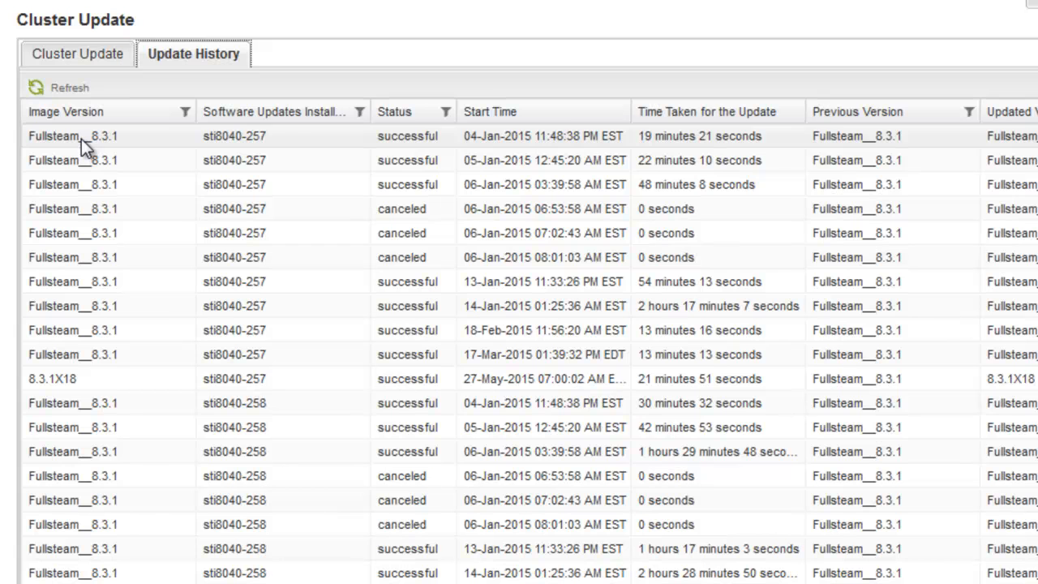
{"action": "left_click", "coordinate": [73, 159]}
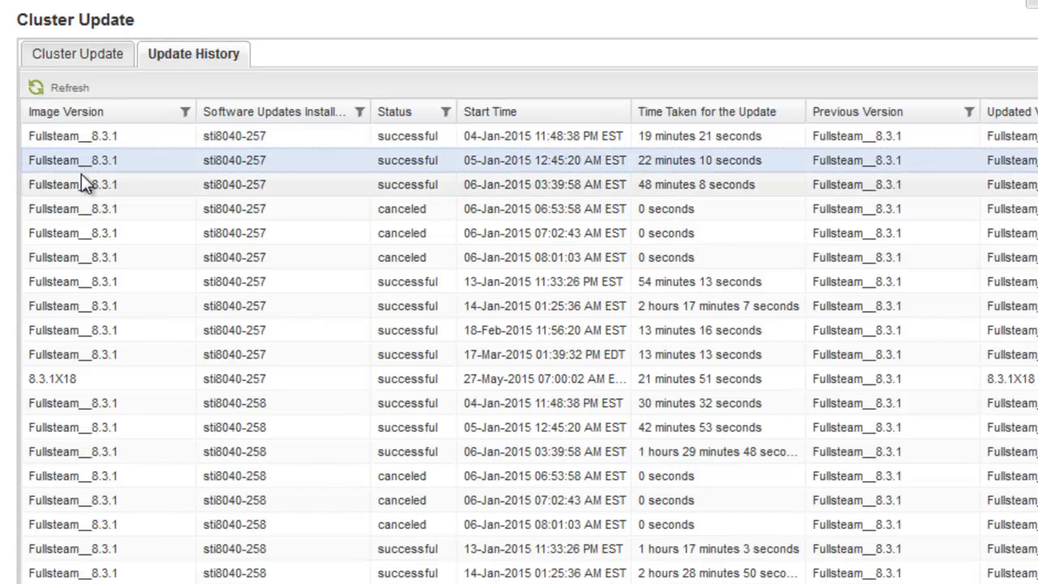
{"action": "left_click", "coordinate": [81, 184]}
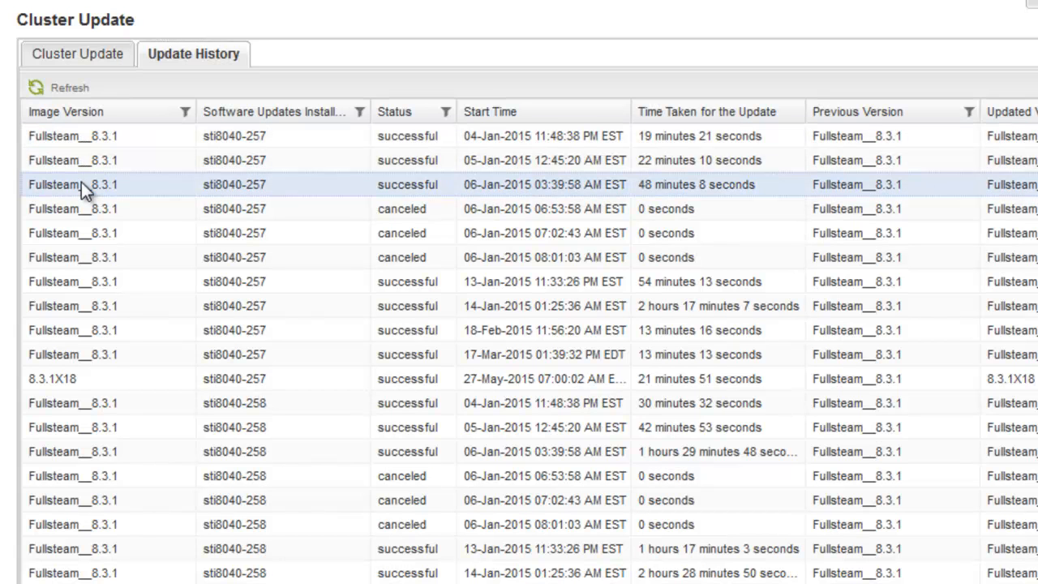
{"action": "left_click", "coordinate": [77, 54]}
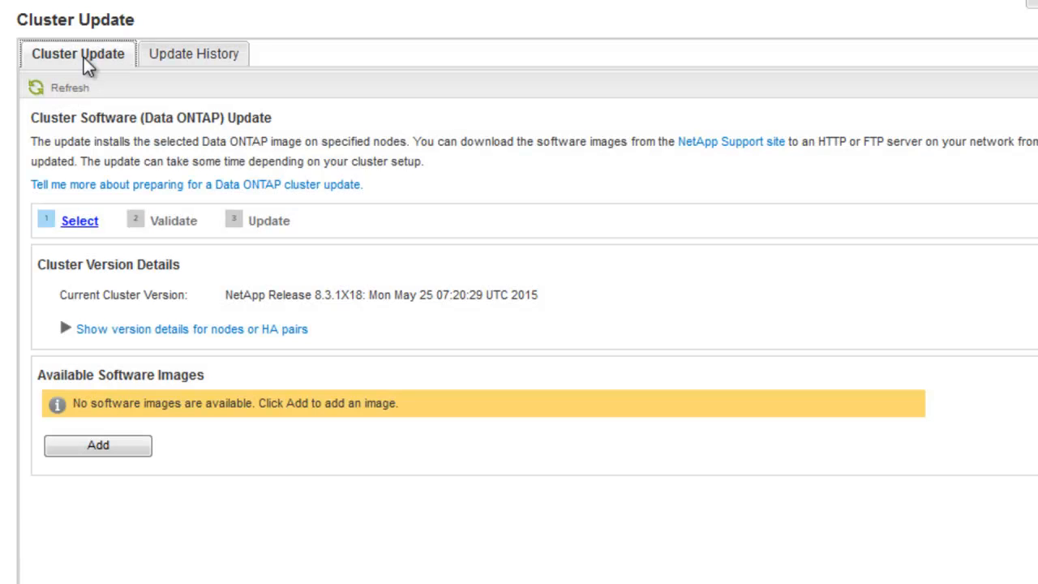
{"action": "mouse_move", "coordinate": [48, 138]}
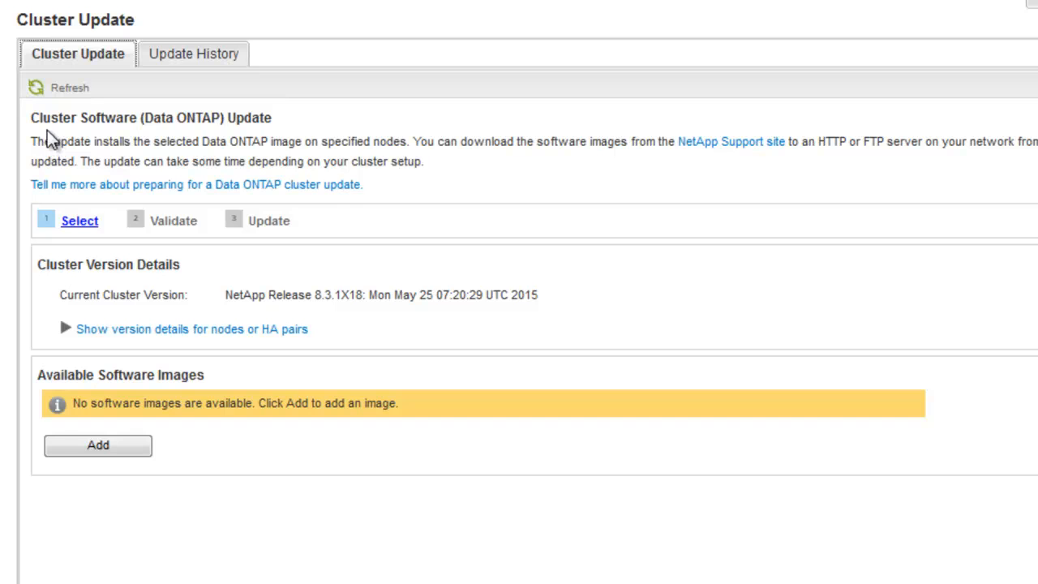
{"action": "mouse_move", "coordinate": [78, 221]}
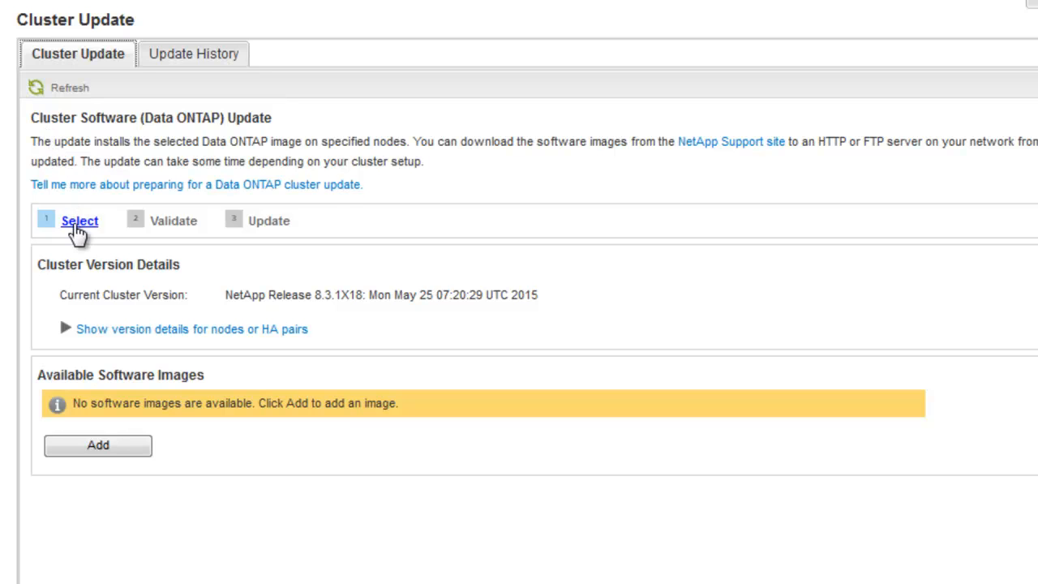
{"action": "mouse_move", "coordinate": [108, 231]}
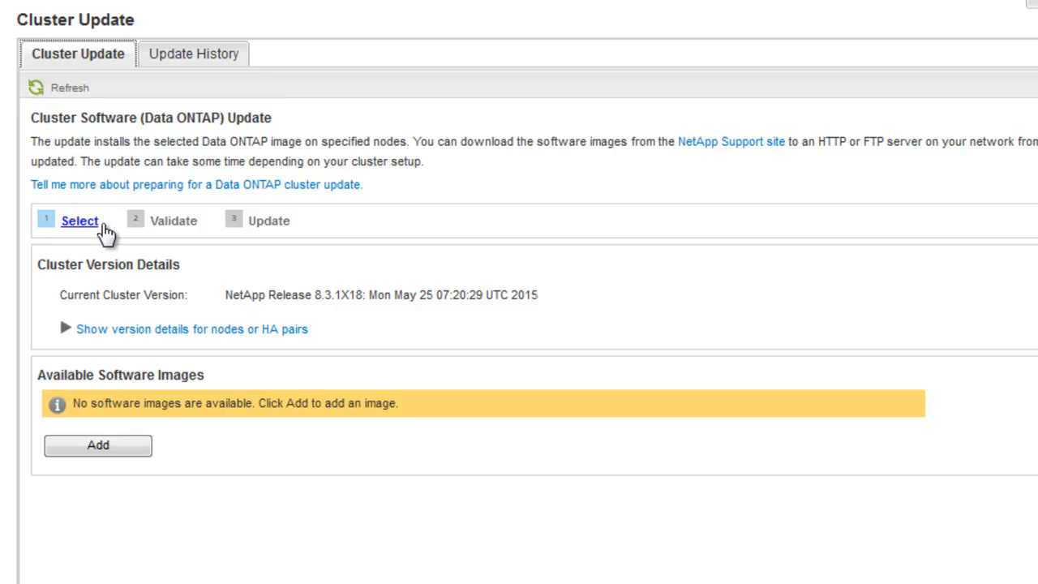
{"action": "mouse_move", "coordinate": [271, 227]}
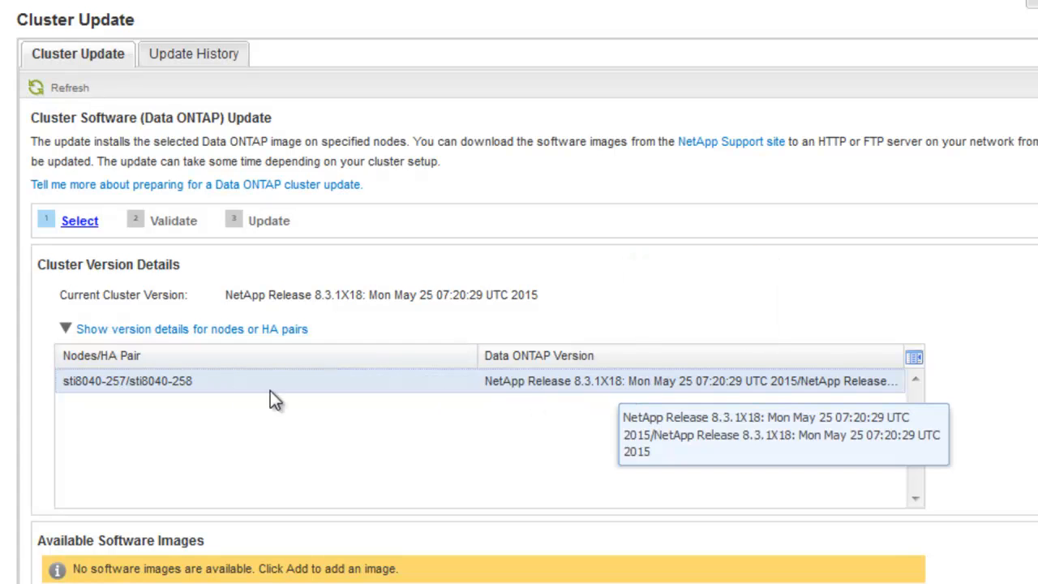
Collapse the per-node version details after confirming both nodes run 8.3.1X18
{"action": "left_click", "coordinate": [36, 329]}
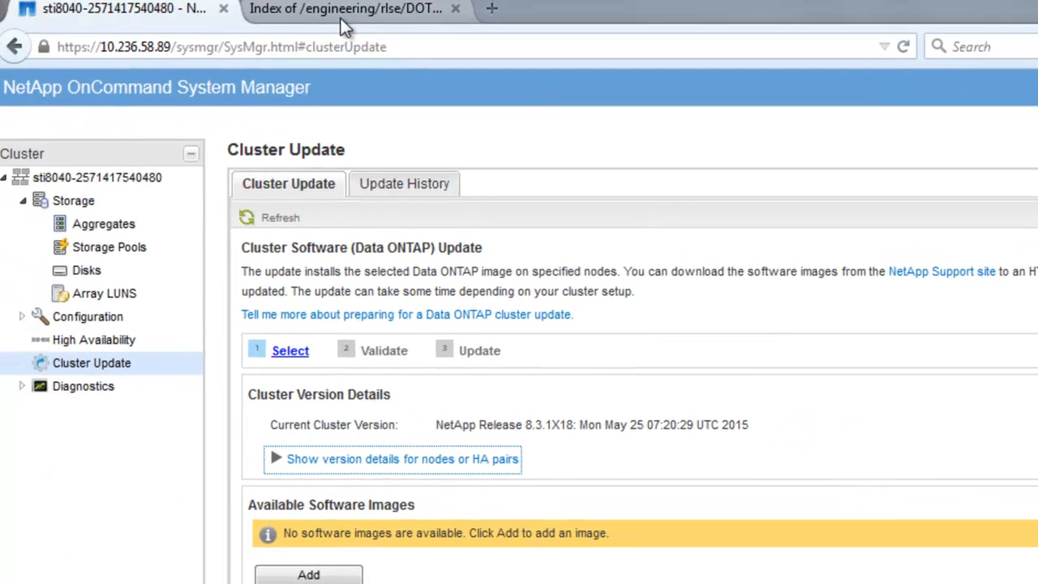
Select the full URL of the 8.3.1X19 image directory listing in Firefox
{"action": "left_click", "coordinate": [353, 12]}
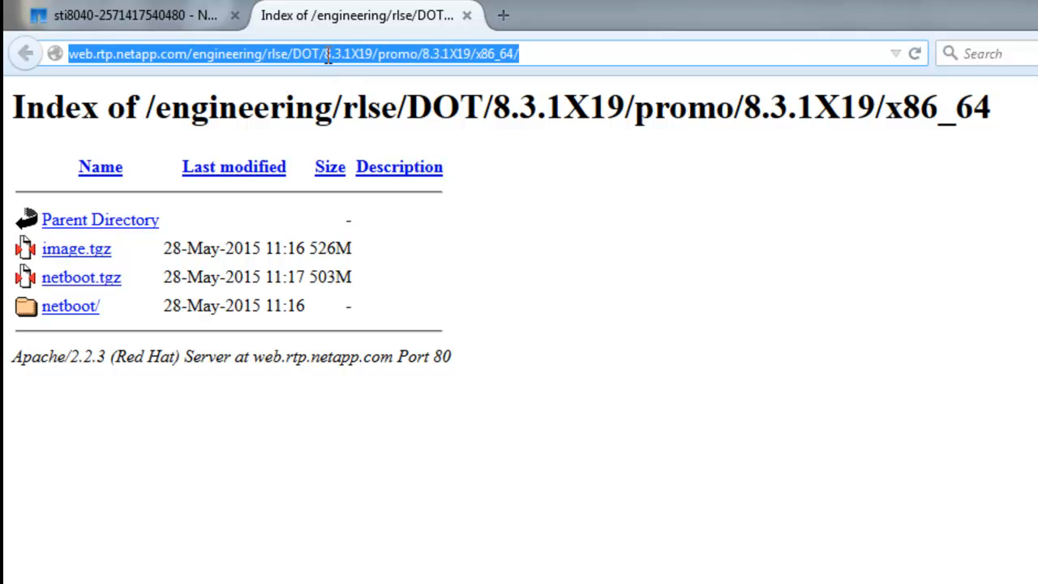
{"action": "mouse_move", "coordinate": [235, 51]}
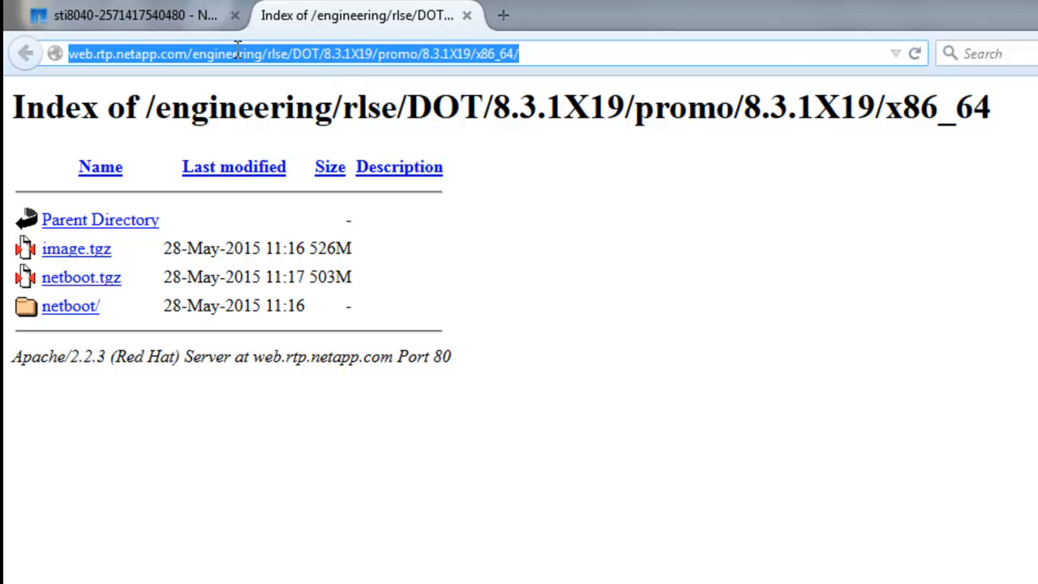
{"action": "left_click", "coordinate": [105, 442]}
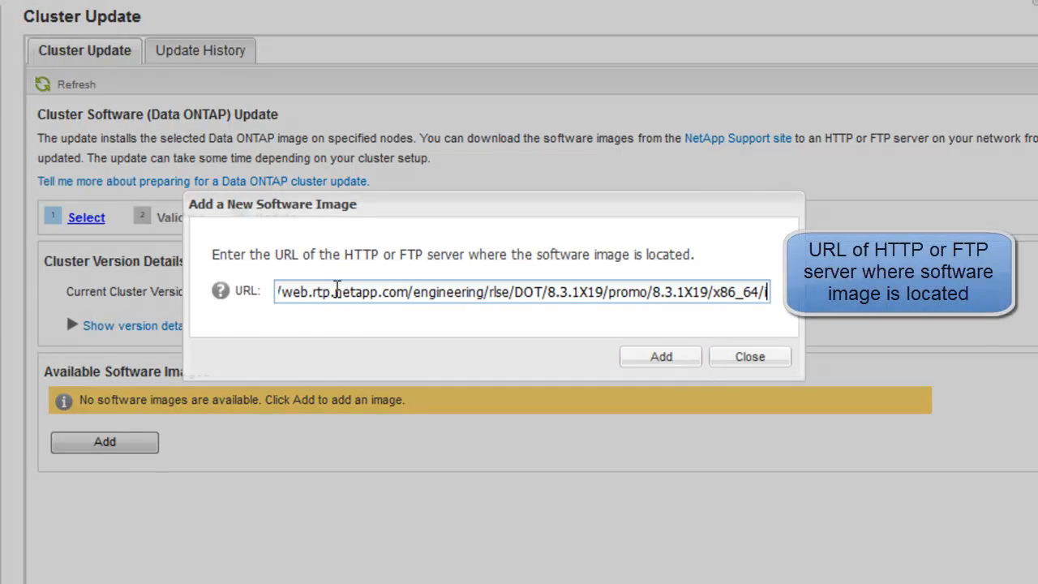
Add the software image from the directory URL ending in image.tgz
{"action": "type", "text": "image."}
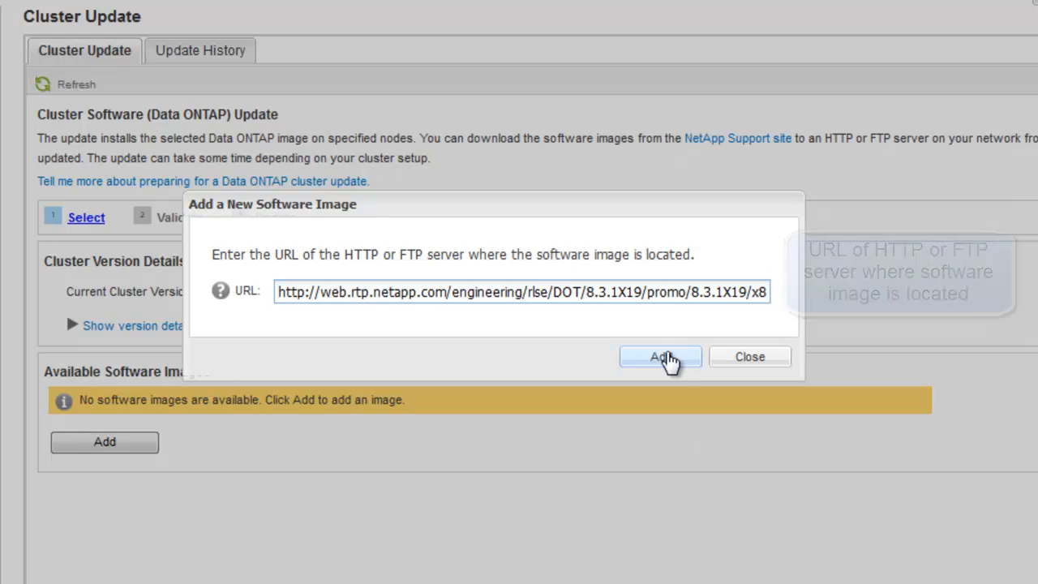
{"action": "left_click", "coordinate": [660, 357]}
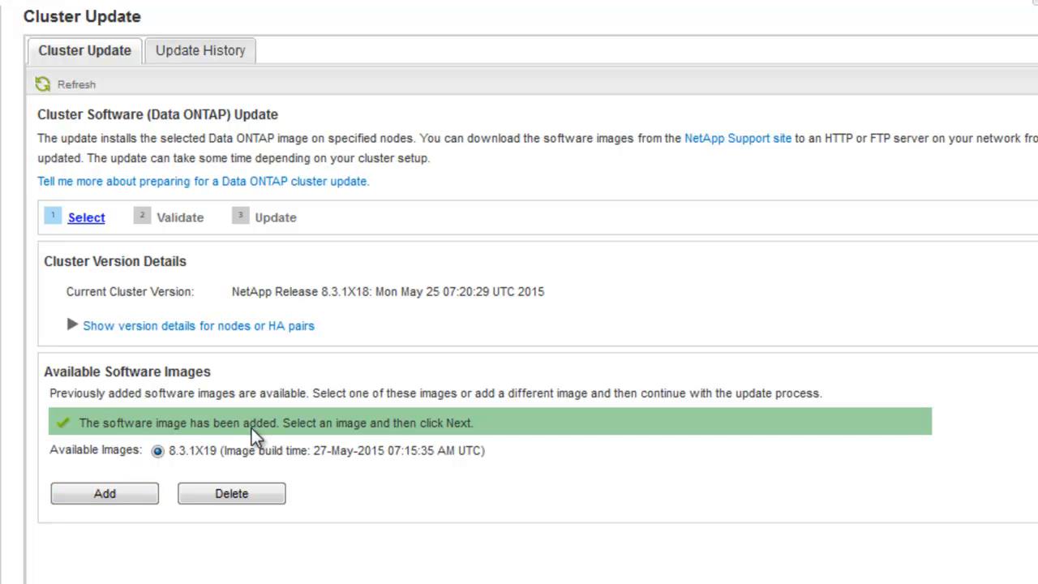
{"action": "mouse_move", "coordinate": [464, 438]}
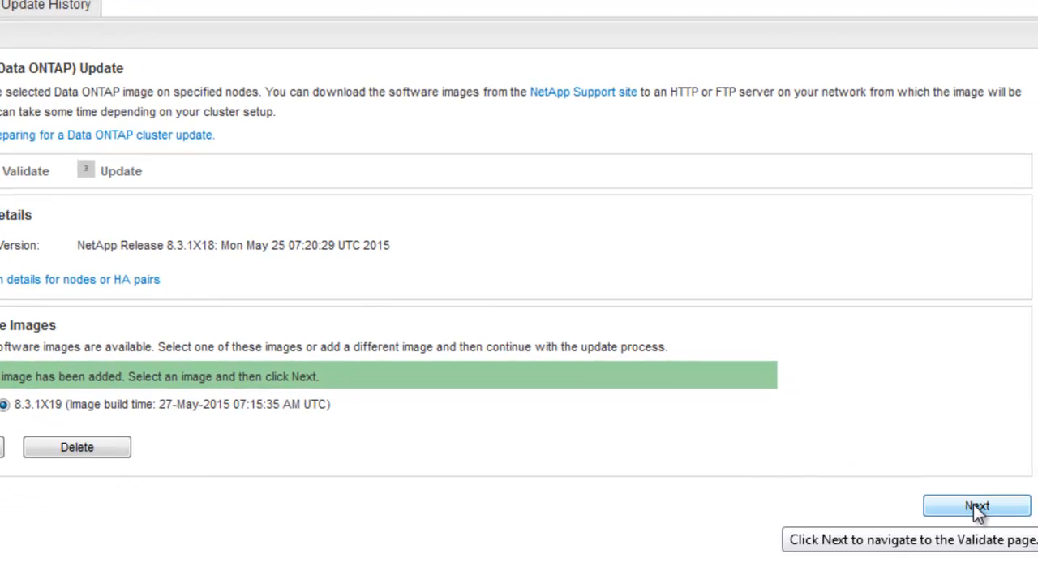
Run the pre-update cluster validation for the 8.3.1X19 update
{"action": "left_click", "coordinate": [972, 505]}
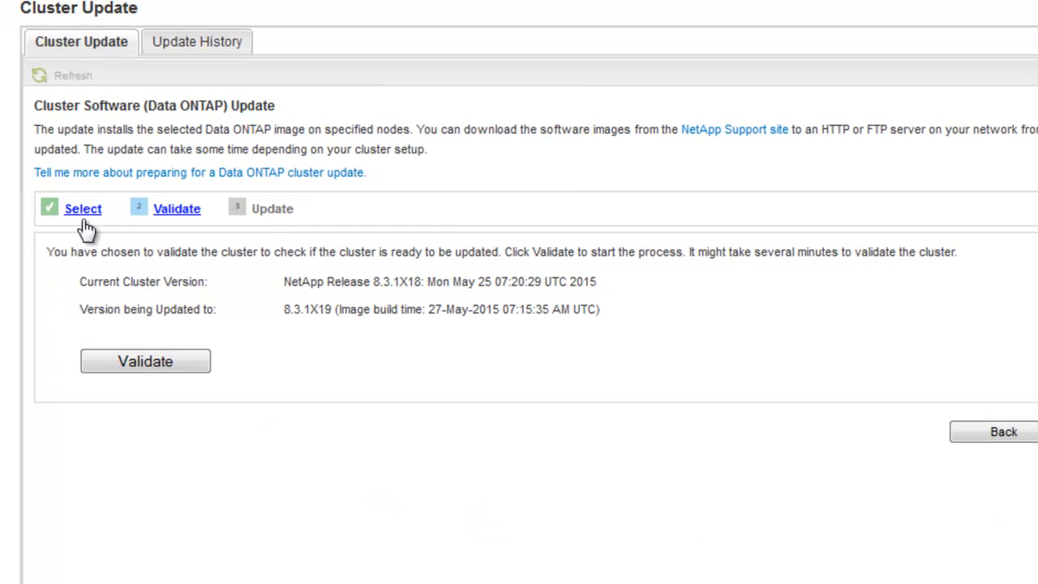
{"action": "mouse_move", "coordinate": [172, 217]}
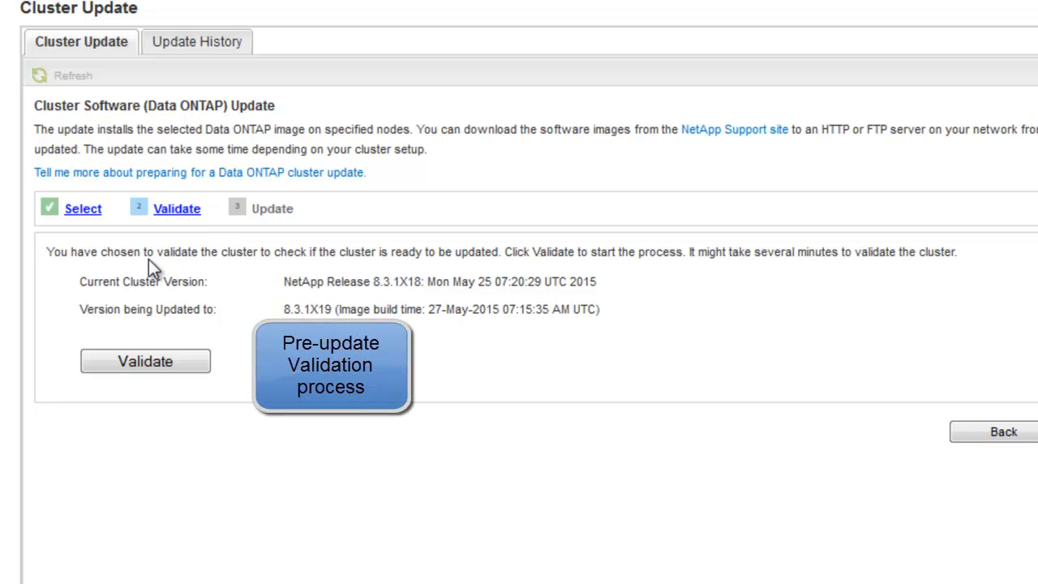
{"action": "mouse_move", "coordinate": [478, 269]}
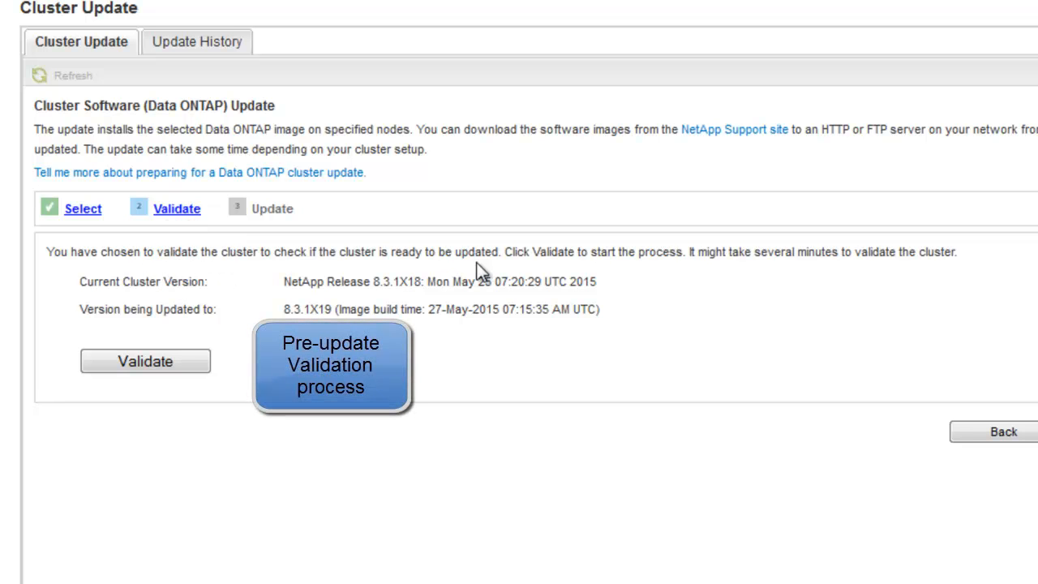
{"action": "mouse_move", "coordinate": [668, 271]}
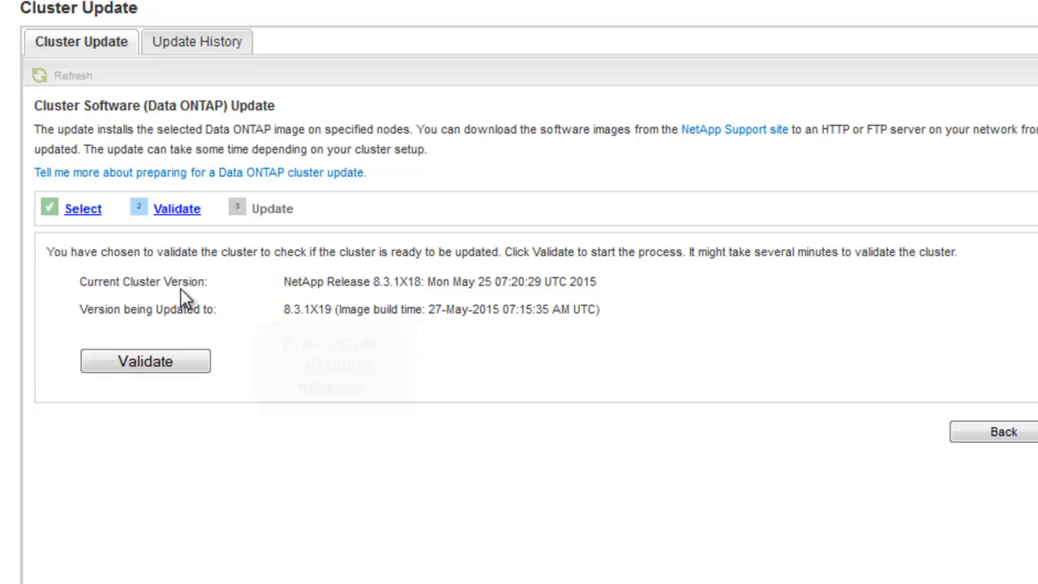
{"action": "mouse_move", "coordinate": [188, 329]}
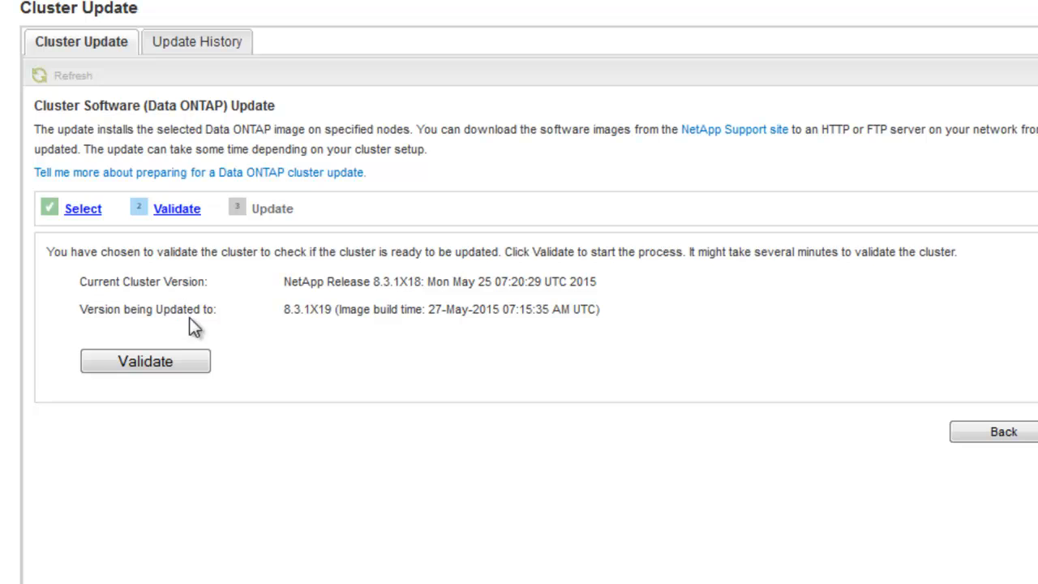
{"action": "left_click", "coordinate": [145, 361]}
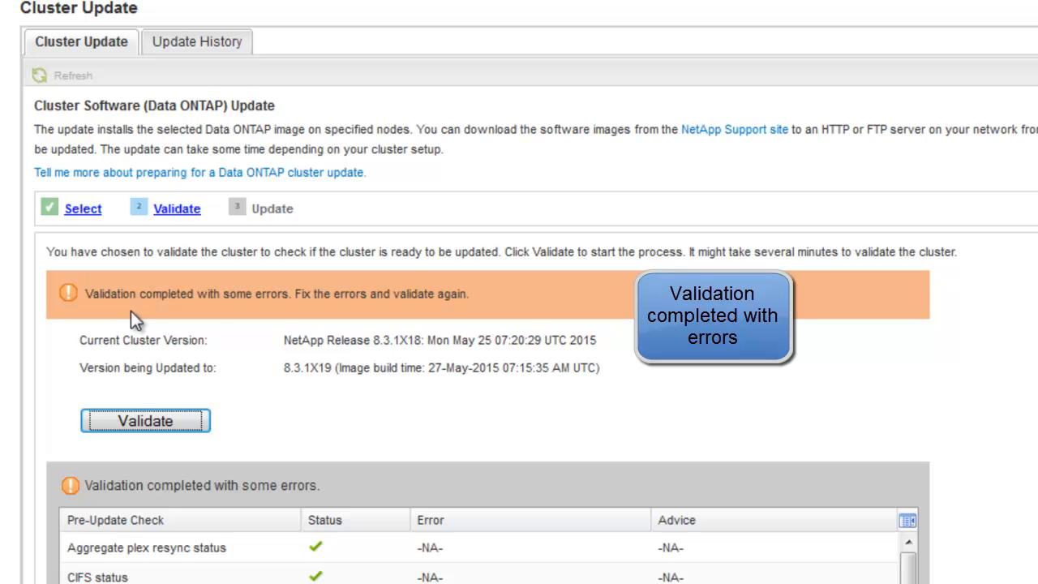
{"action": "mouse_move", "coordinate": [361, 307]}
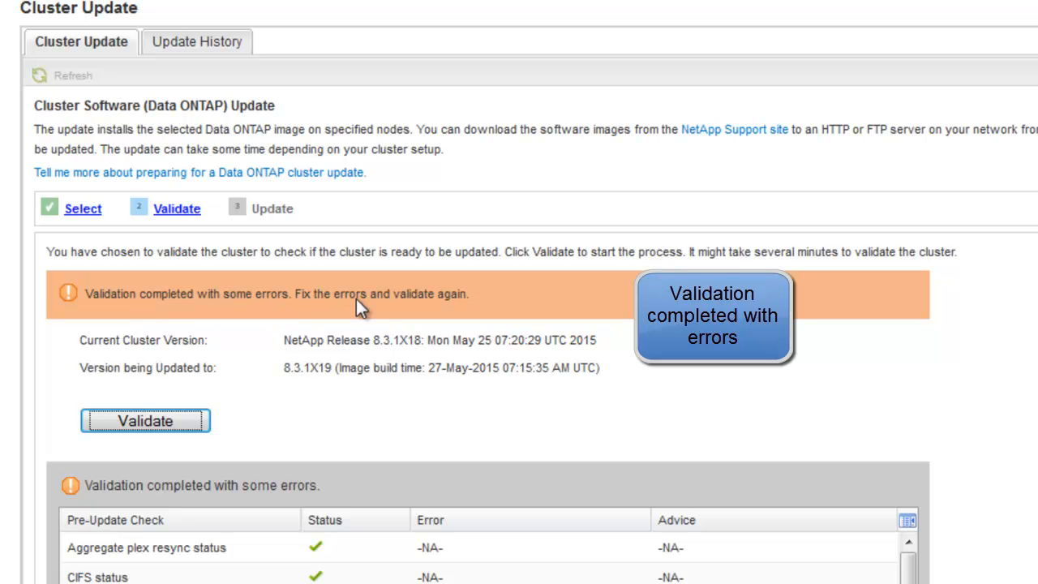
{"action": "mouse_move", "coordinate": [361, 305]}
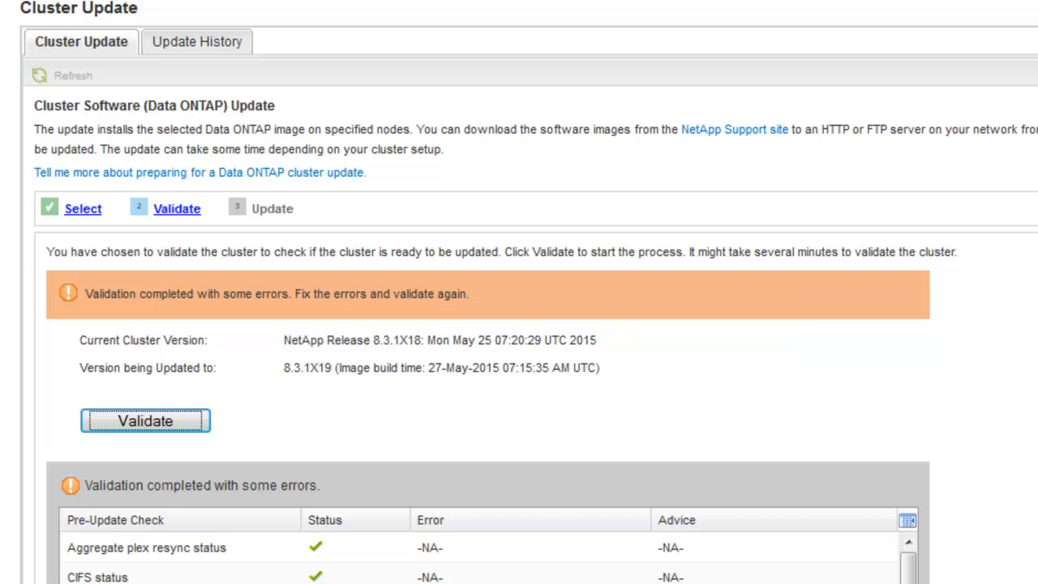
Show the advice for the failing 'LIFs on home node status' pre-update check
{"action": "scroll", "scroll_direction": "down", "scroll_amount": 3}
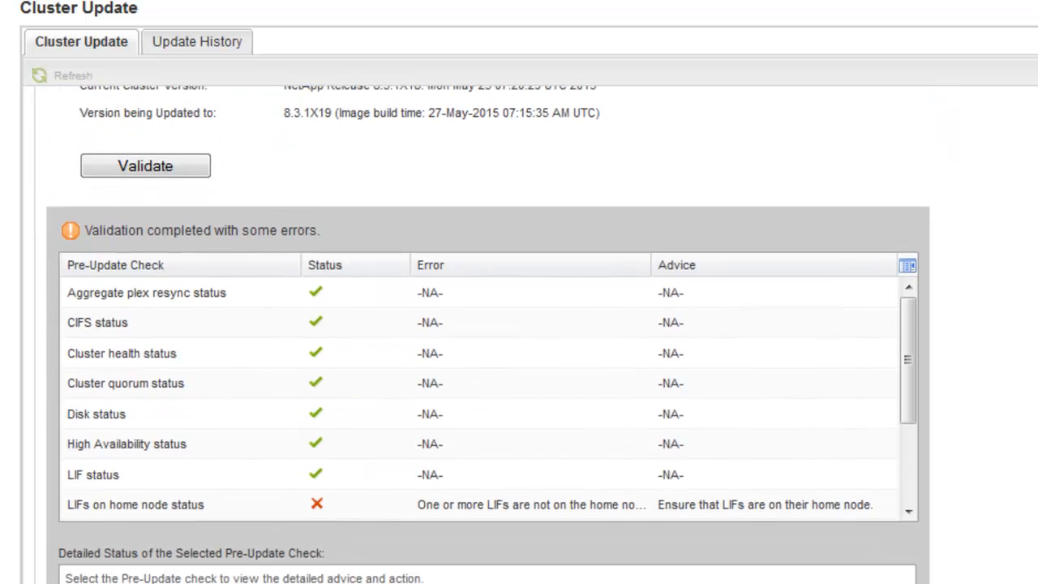
{"action": "scroll", "scroll_direction": "down", "scroll_amount": 3}
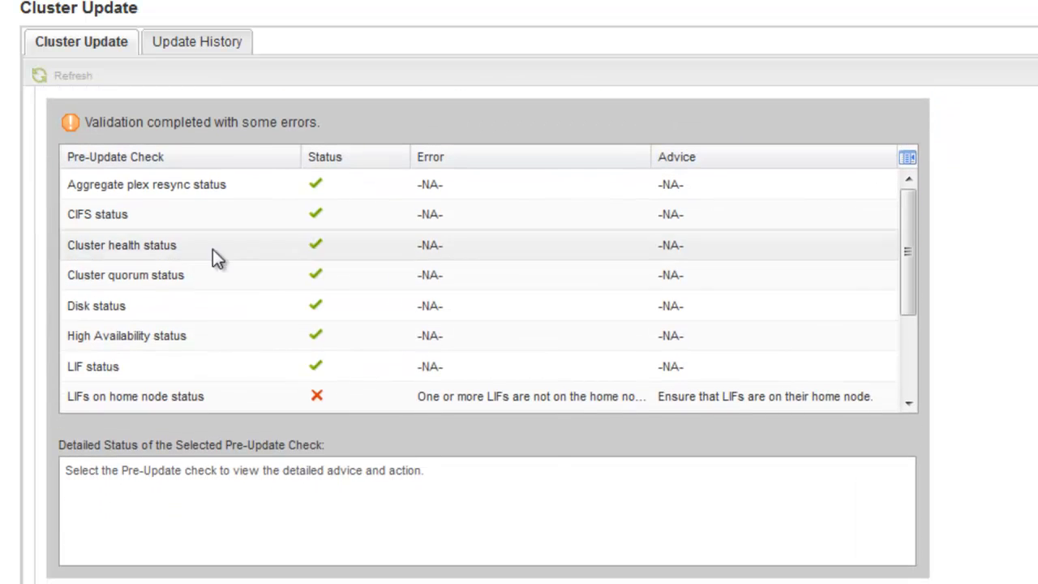
{"action": "left_click", "coordinate": [136, 396]}
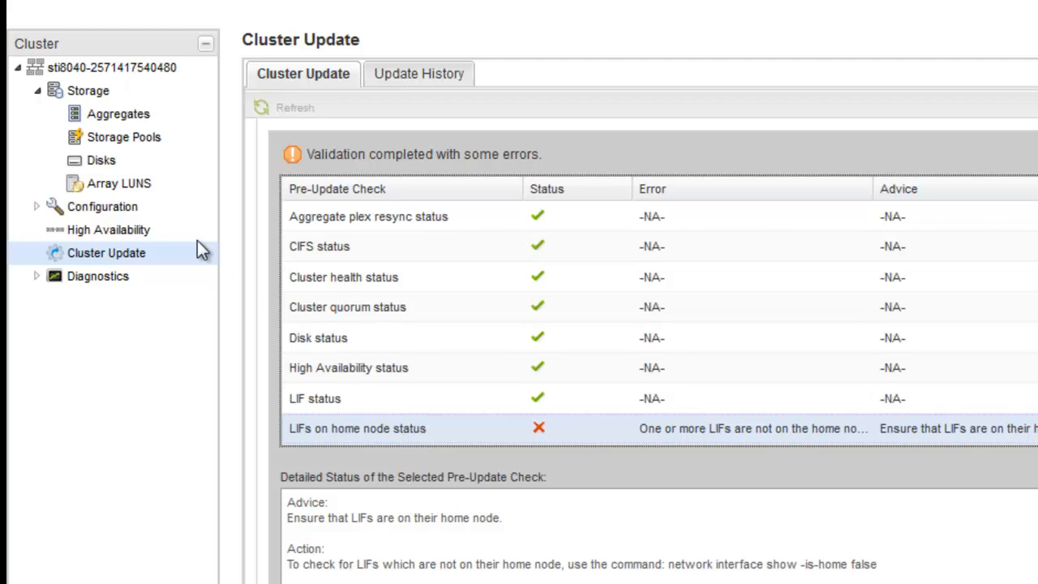
{"action": "mouse_move", "coordinate": [53, 105]}
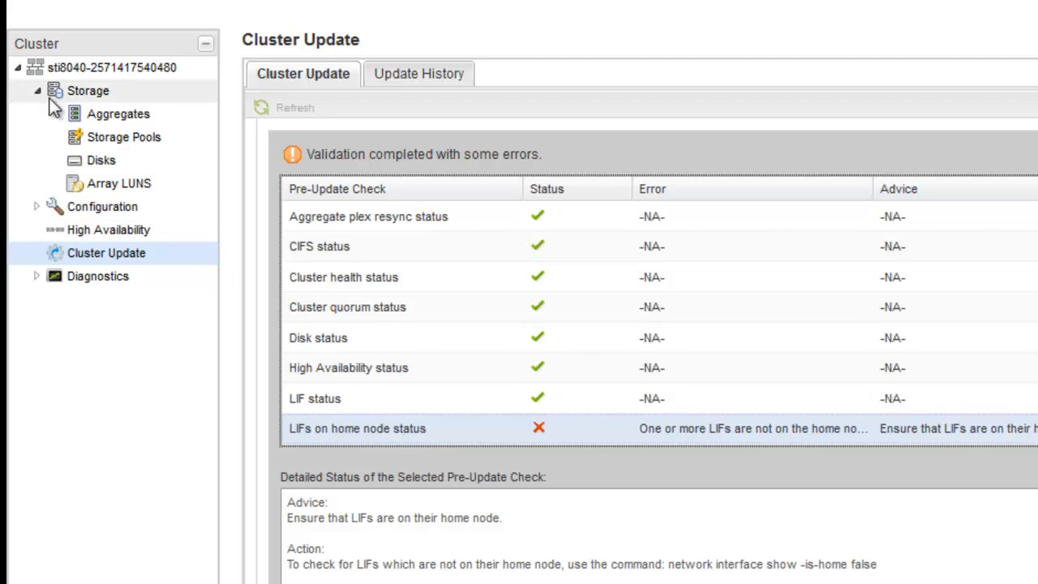
Filter the Network Interfaces list to interfaces whose Is Home Port is No
{"action": "left_click", "coordinate": [36, 206]}
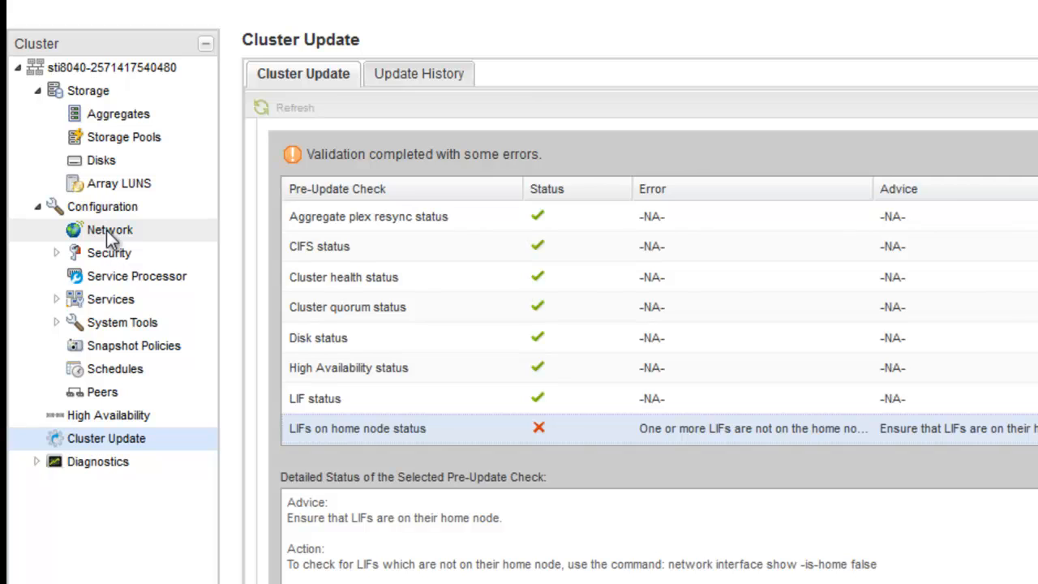
{"action": "left_click", "coordinate": [110, 229]}
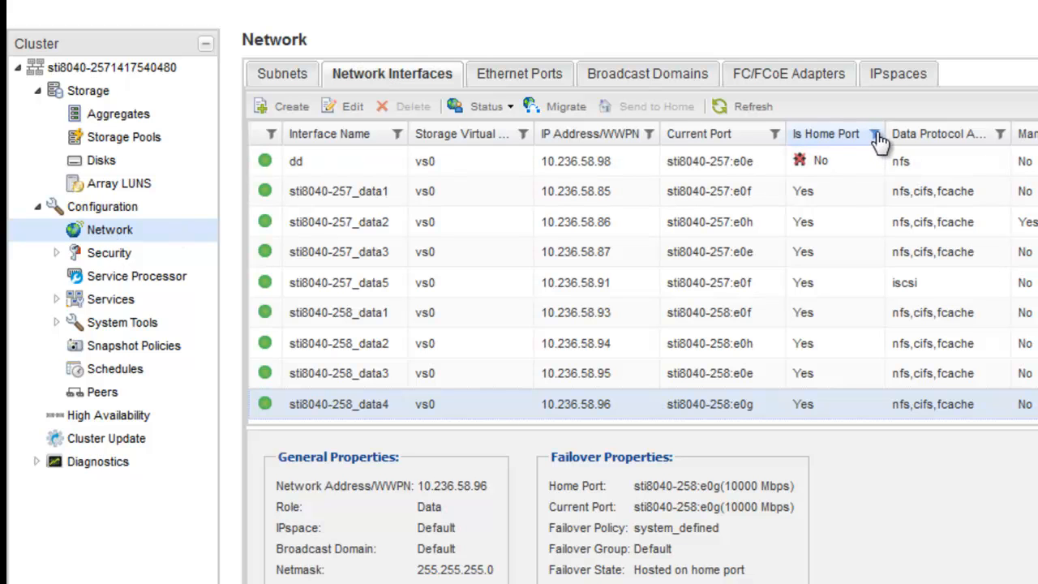
{"action": "left_click", "coordinate": [874, 134]}
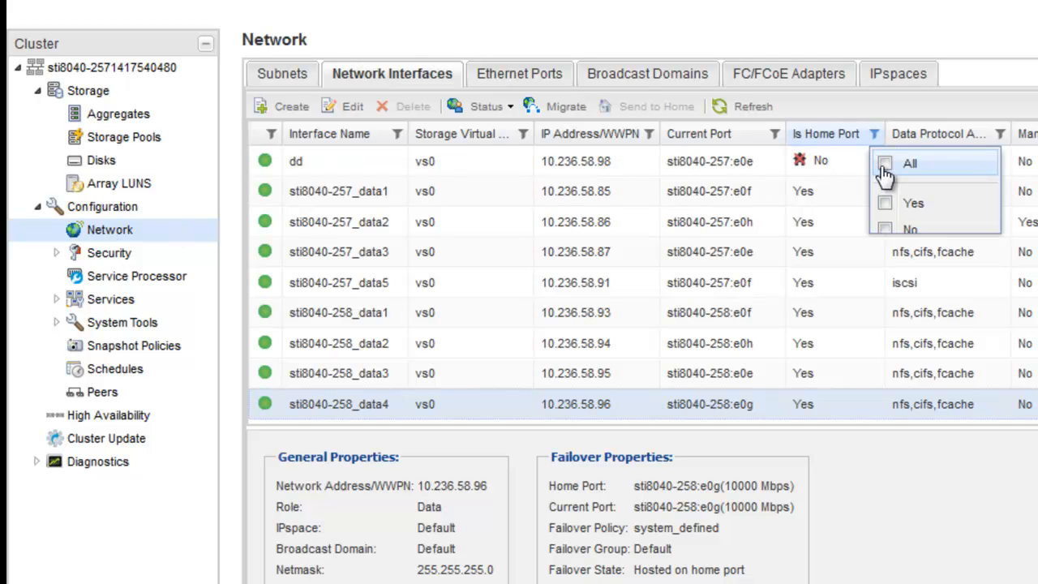
{"action": "left_click", "coordinate": [884, 222]}
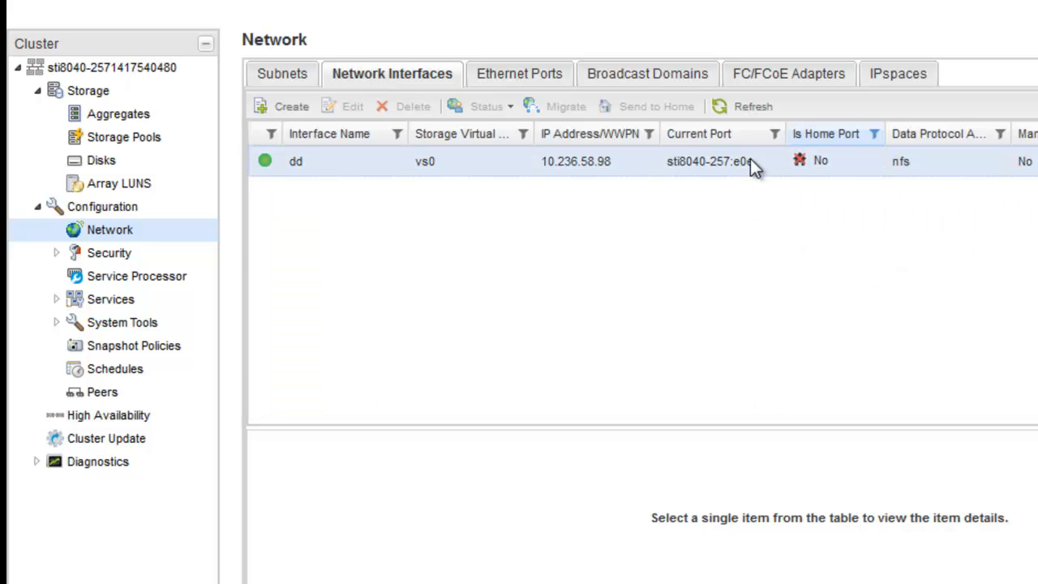
Send the off-home interface dd back to its home port and return to Cluster Update
{"action": "left_click", "coordinate": [295, 160]}
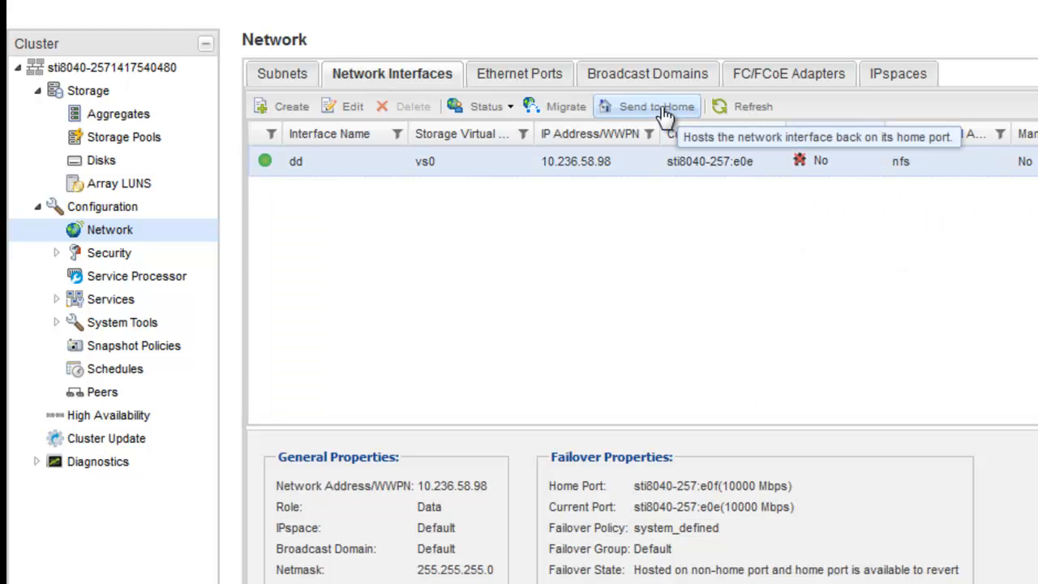
{"action": "left_click", "coordinate": [655, 106]}
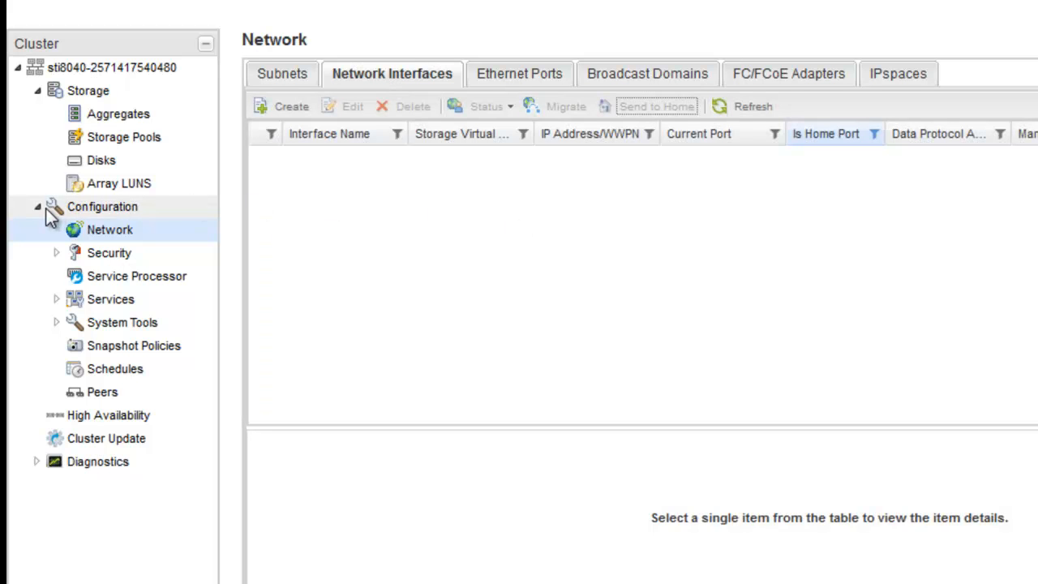
{"action": "left_click", "coordinate": [37, 206]}
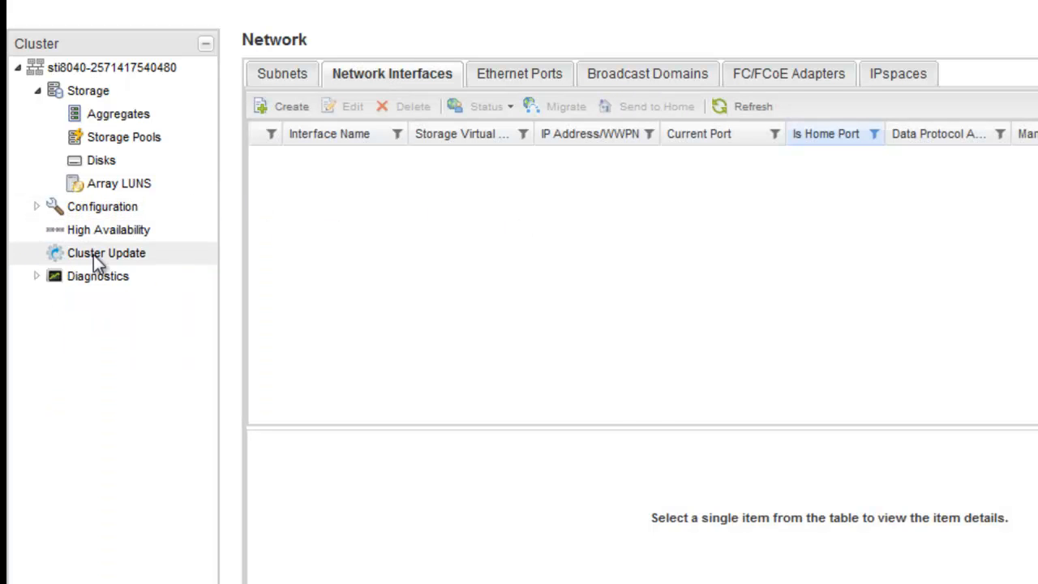
{"action": "left_click", "coordinate": [106, 253]}
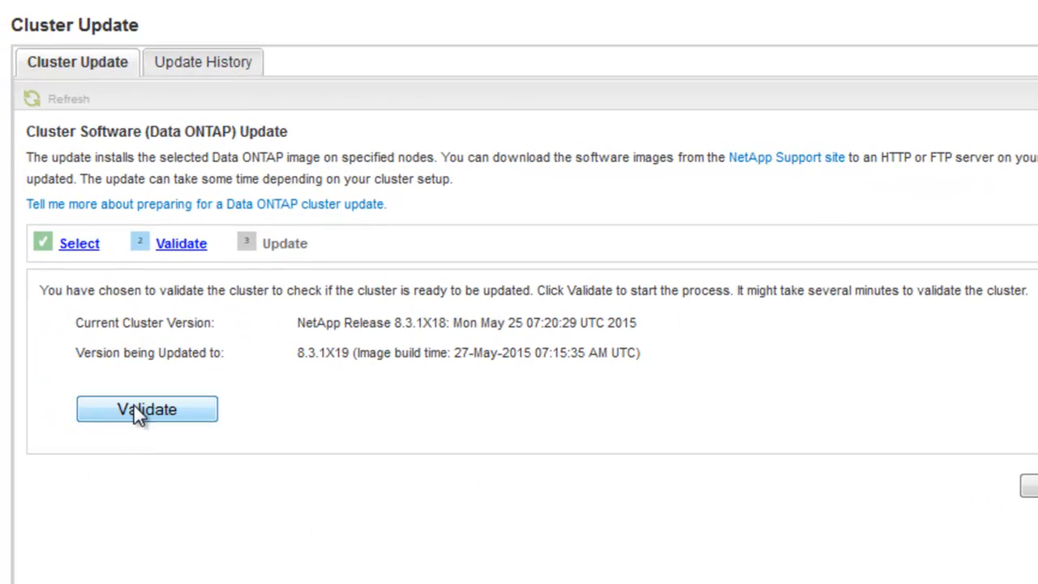
Re-run cluster validation, now finishing with only warnings
{"action": "left_click", "coordinate": [147, 409]}
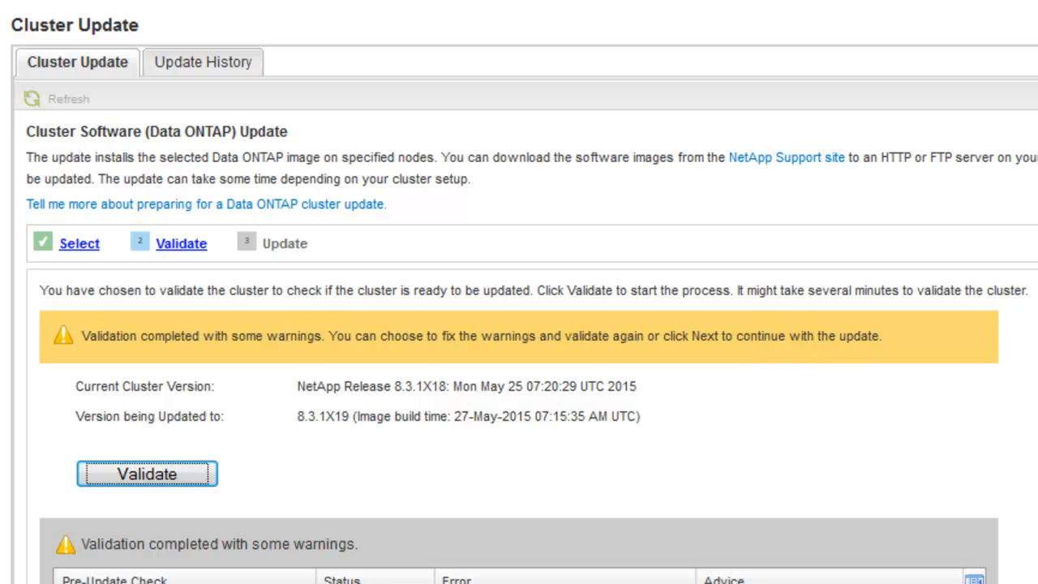
Confirm 'LIFs on home node status' passes and read the Manual checks warning advice
{"action": "scroll", "scroll_direction": "down", "scroll_amount": 3}
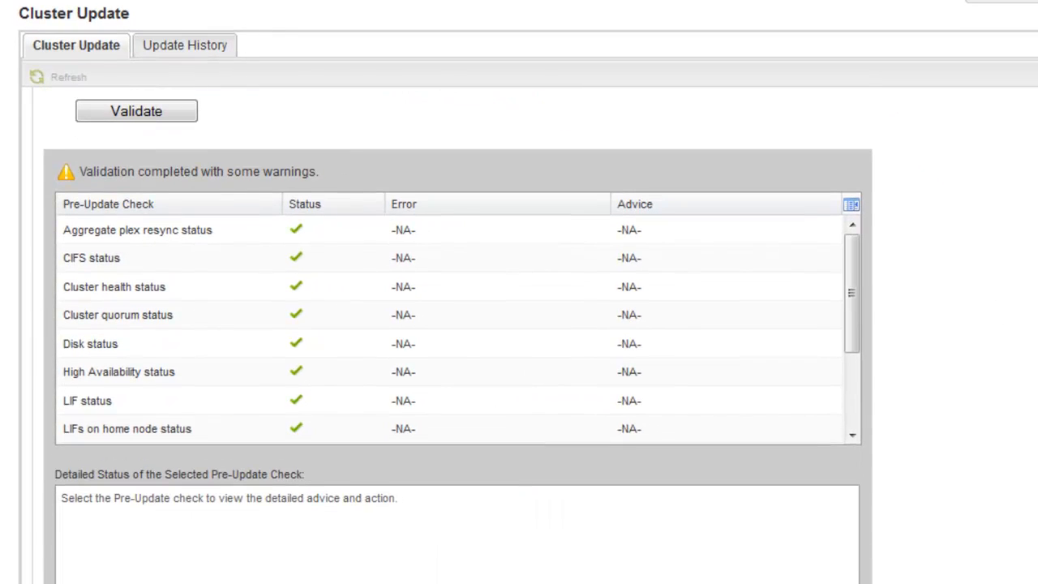
{"action": "left_click", "coordinate": [127, 428]}
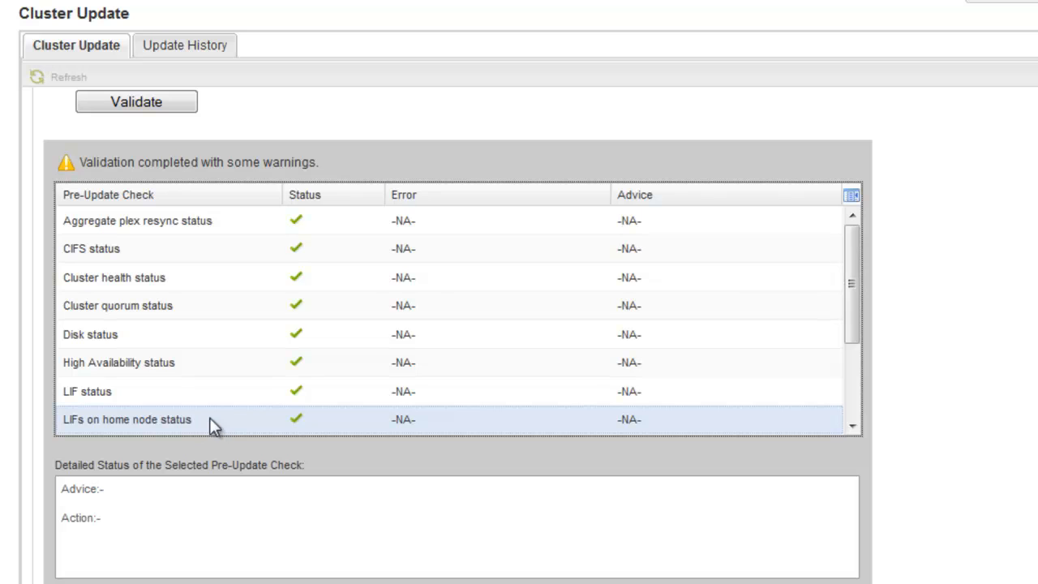
{"action": "scroll", "scroll_direction": "down", "scroll_amount": 3}
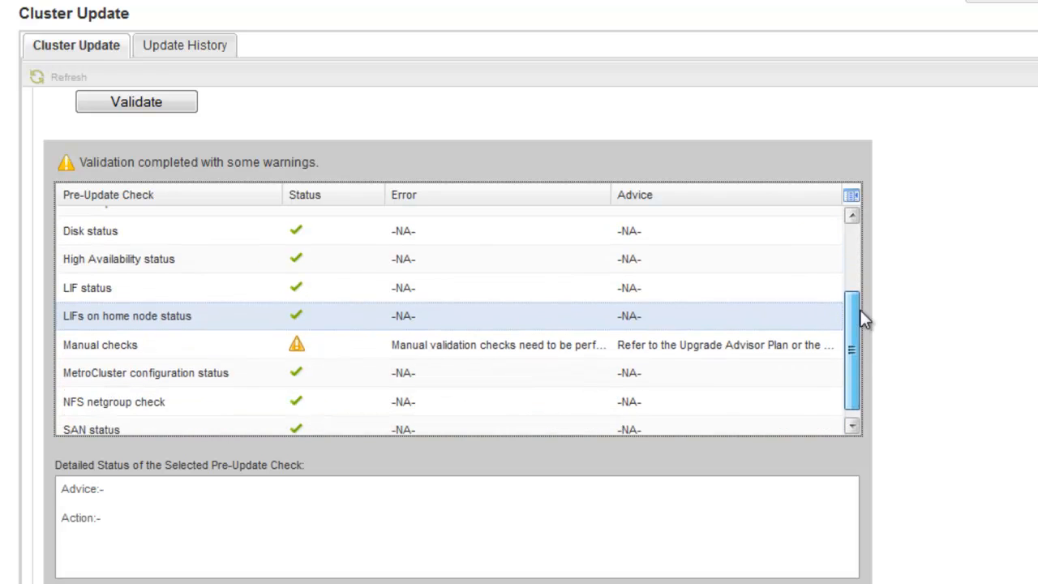
{"action": "left_click", "coordinate": [100, 344]}
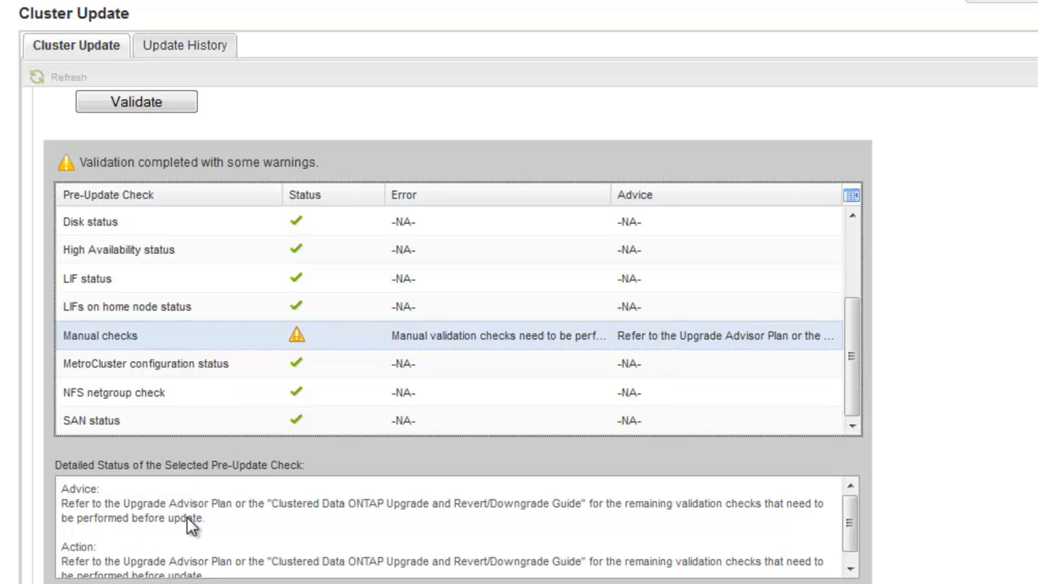
{"action": "mouse_move", "coordinate": [676, 524]}
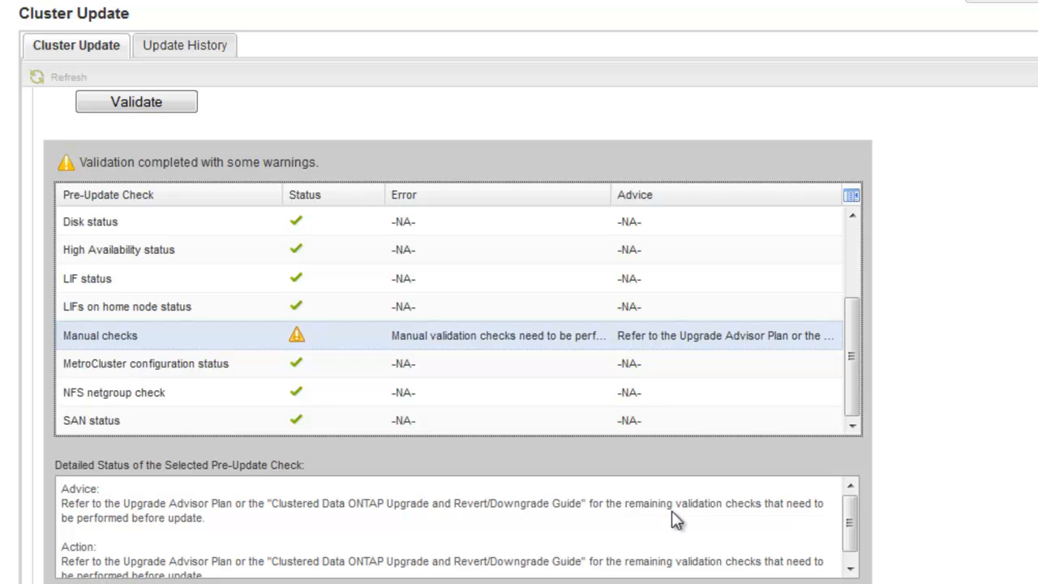
{"action": "mouse_move", "coordinate": [167, 535]}
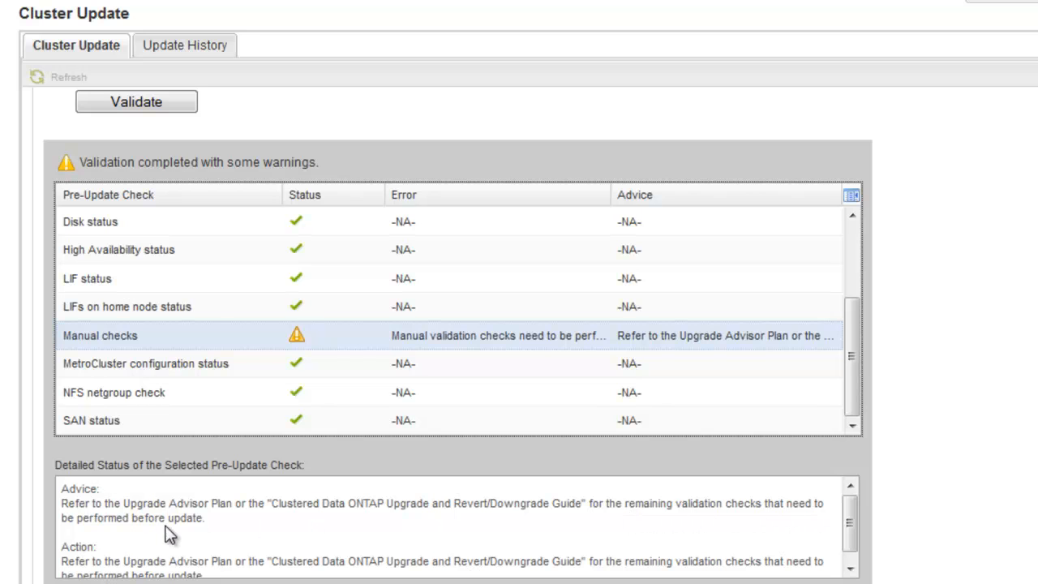
{"action": "mouse_move", "coordinate": [847, 538]}
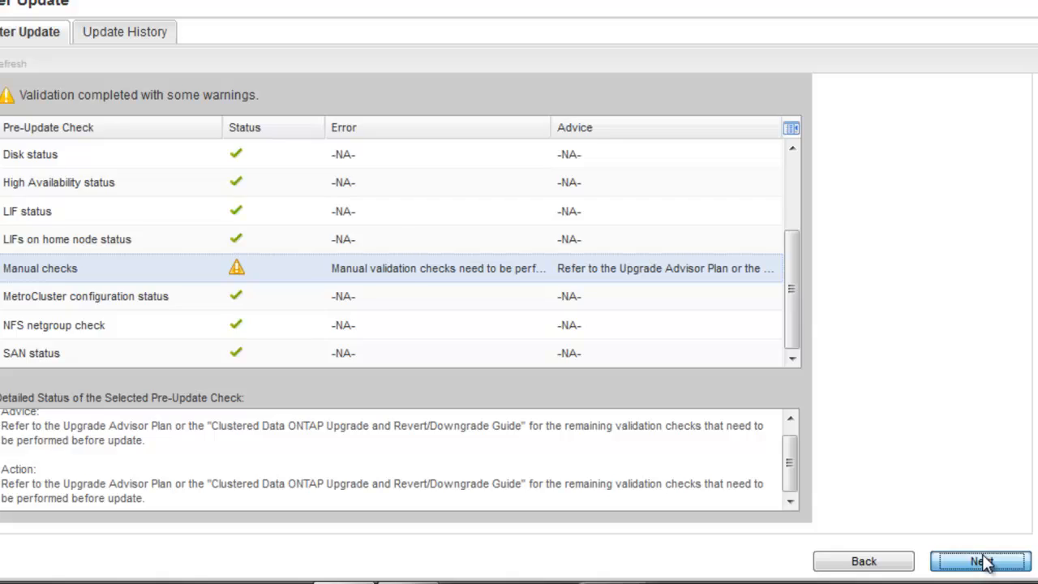
Proceed to the Update step and expand Advanced Options showing entire-cluster update and 8-minute stabilization
{"action": "left_click", "coordinate": [972, 559]}
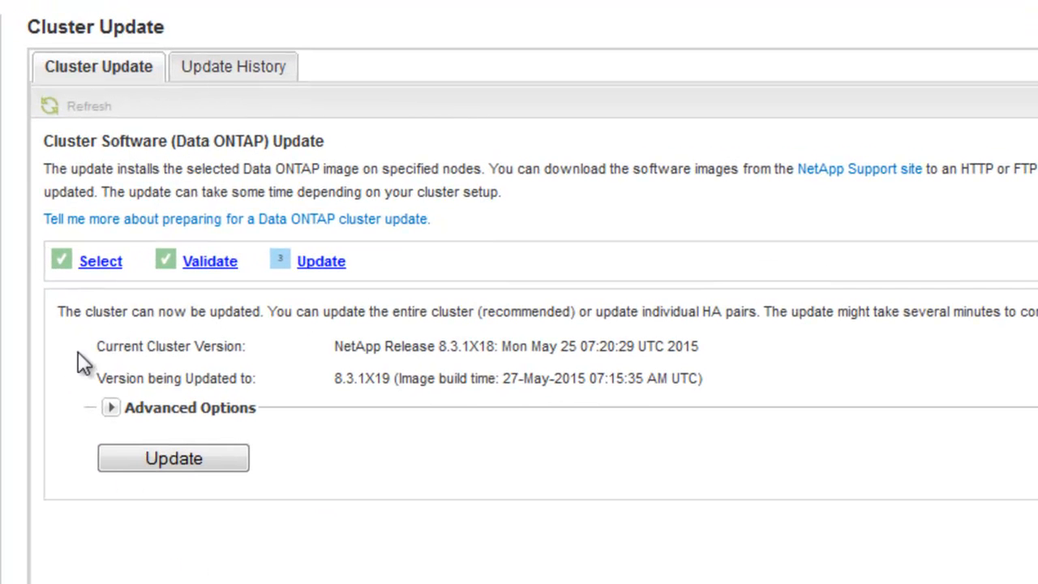
{"action": "mouse_move", "coordinate": [207, 272]}
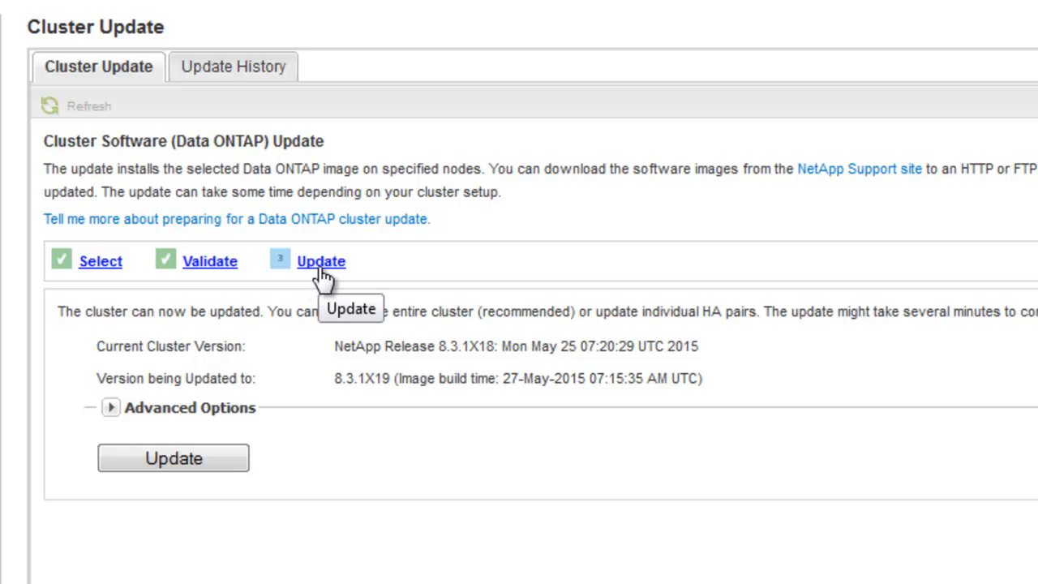
{"action": "mouse_move", "coordinate": [165, 361]}
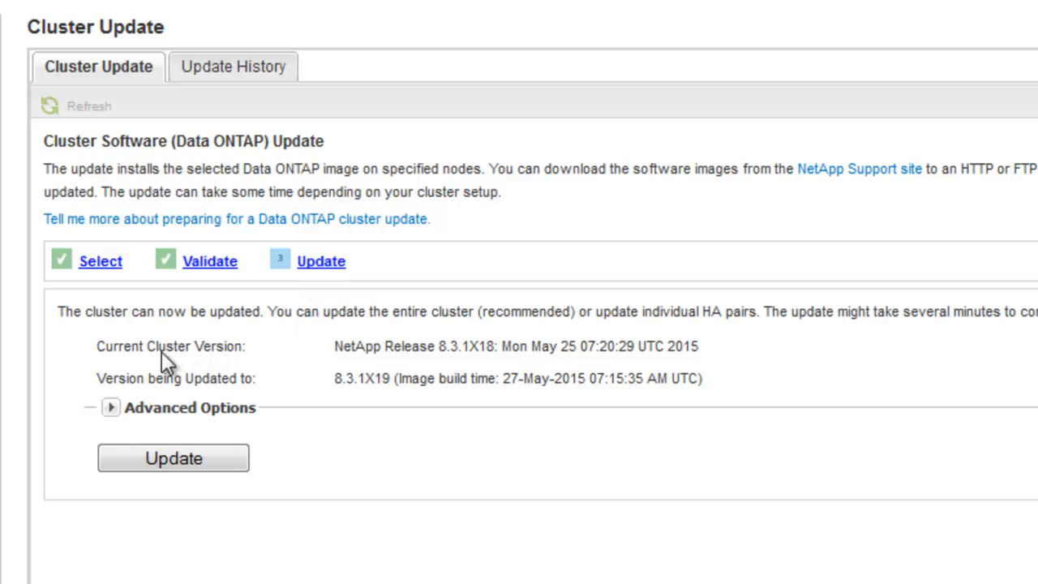
{"action": "mouse_move", "coordinate": [219, 397]}
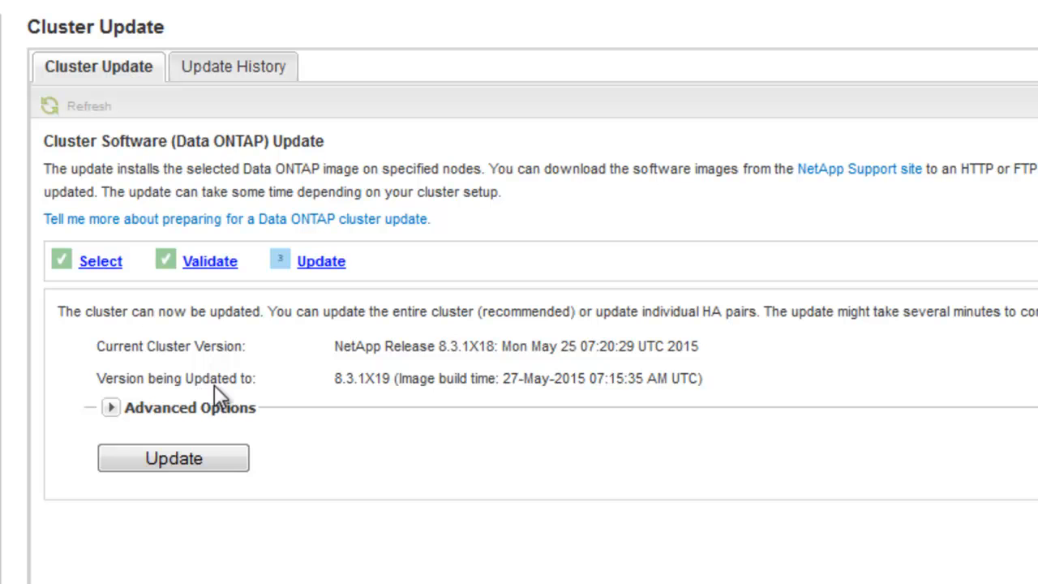
{"action": "left_click", "coordinate": [110, 408]}
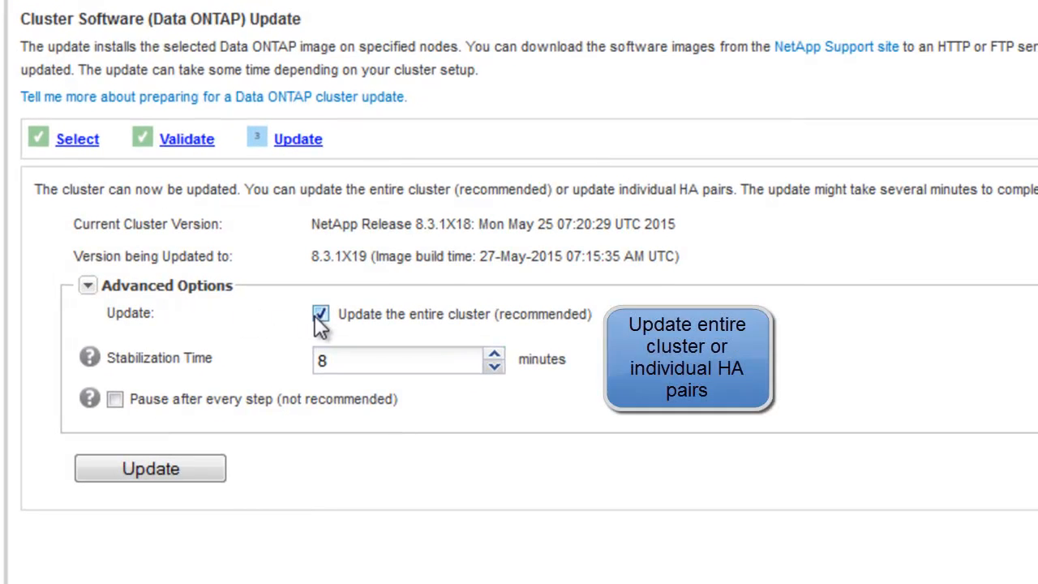
{"action": "mouse_move", "coordinate": [357, 328]}
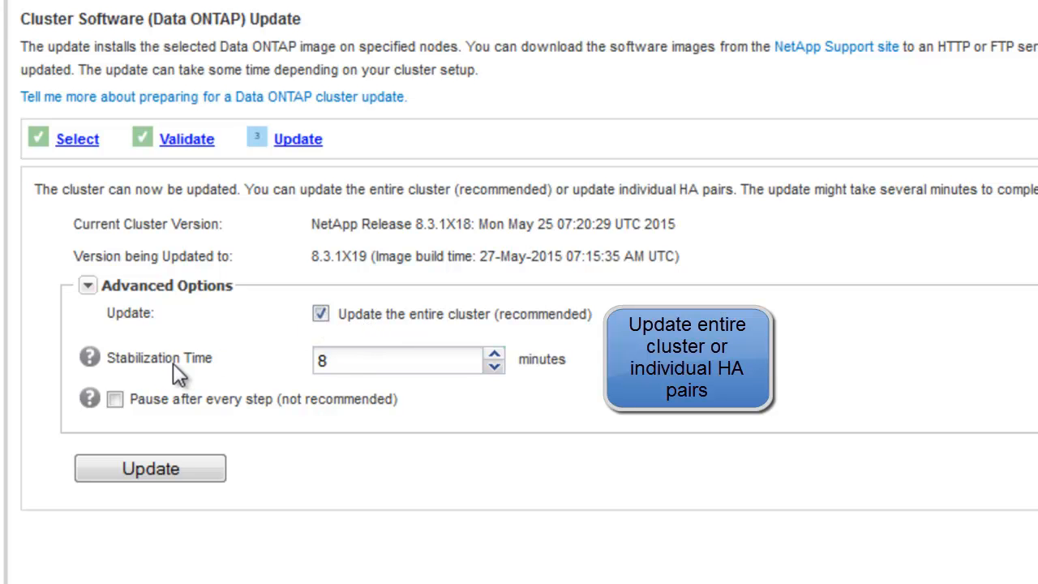
{"action": "mouse_move", "coordinate": [88, 359]}
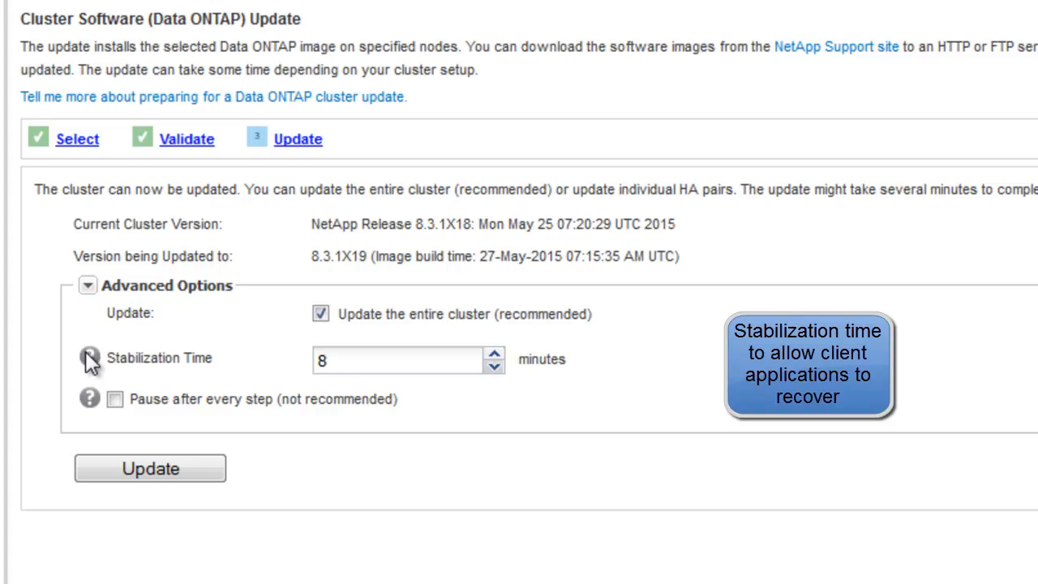
{"action": "mouse_move", "coordinate": [90, 358]}
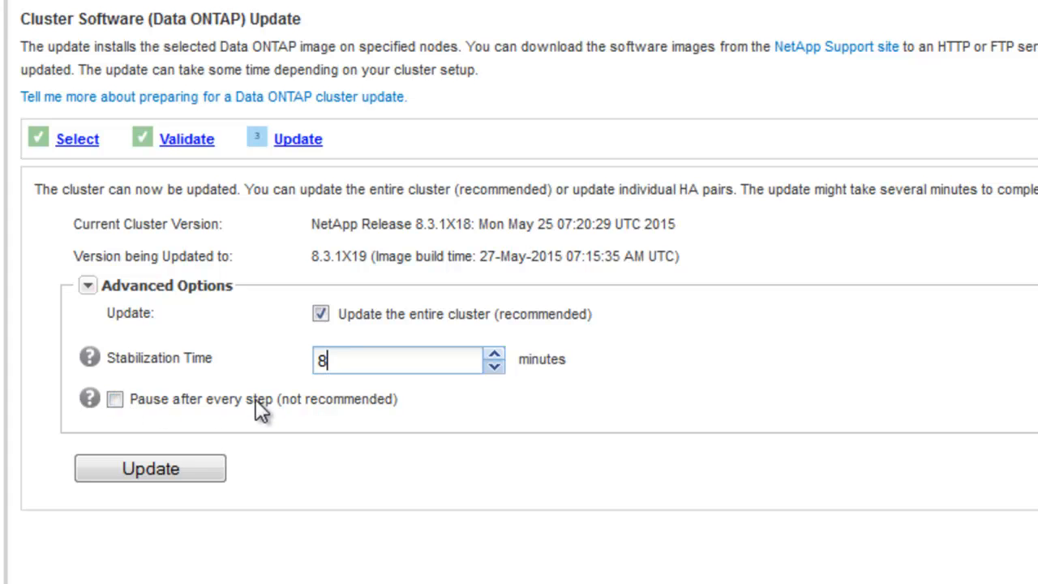
{"action": "mouse_move", "coordinate": [87, 398]}
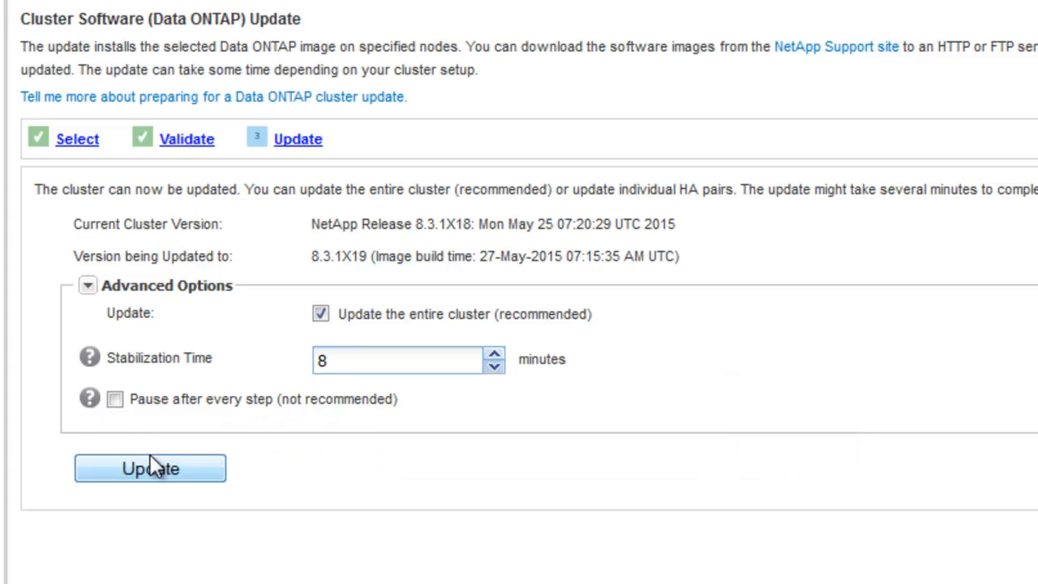
{"action": "mouse_move", "coordinate": [153, 481]}
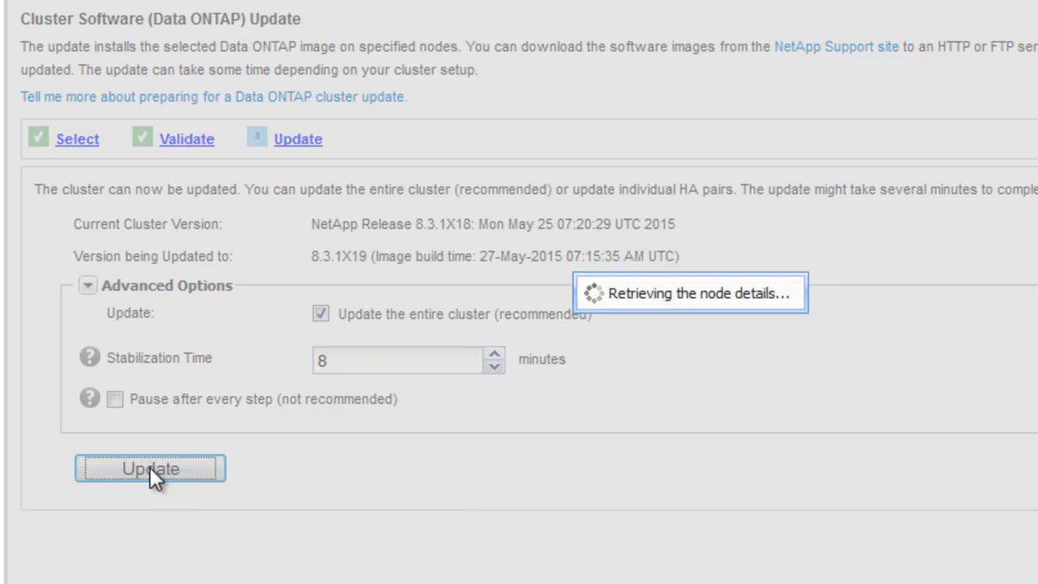
Start the whole-cluster update and accept the cluster-management LIF migration warning
{"action": "left_click", "coordinate": [150, 468]}
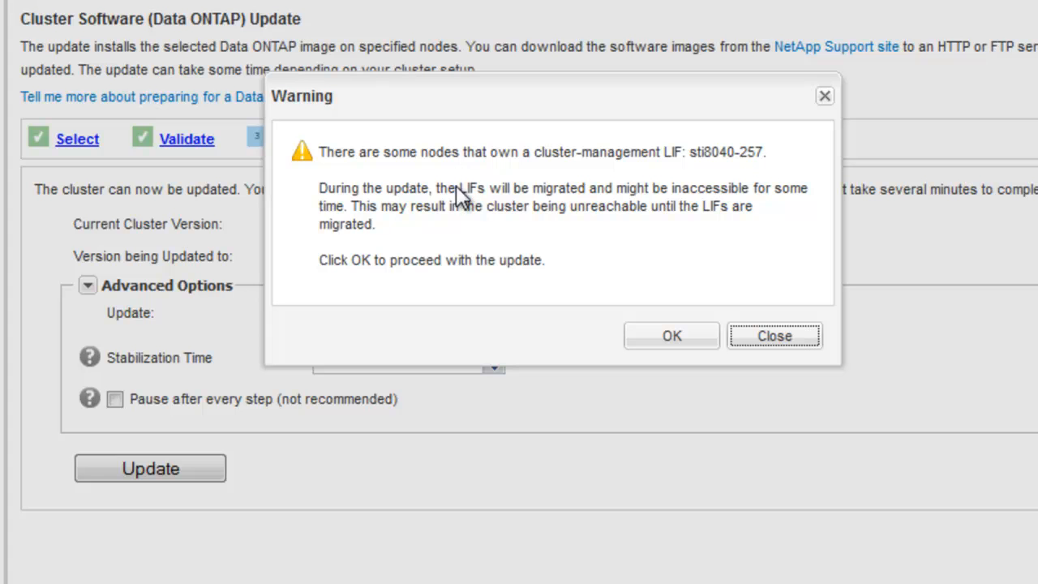
{"action": "mouse_move", "coordinate": [779, 195]}
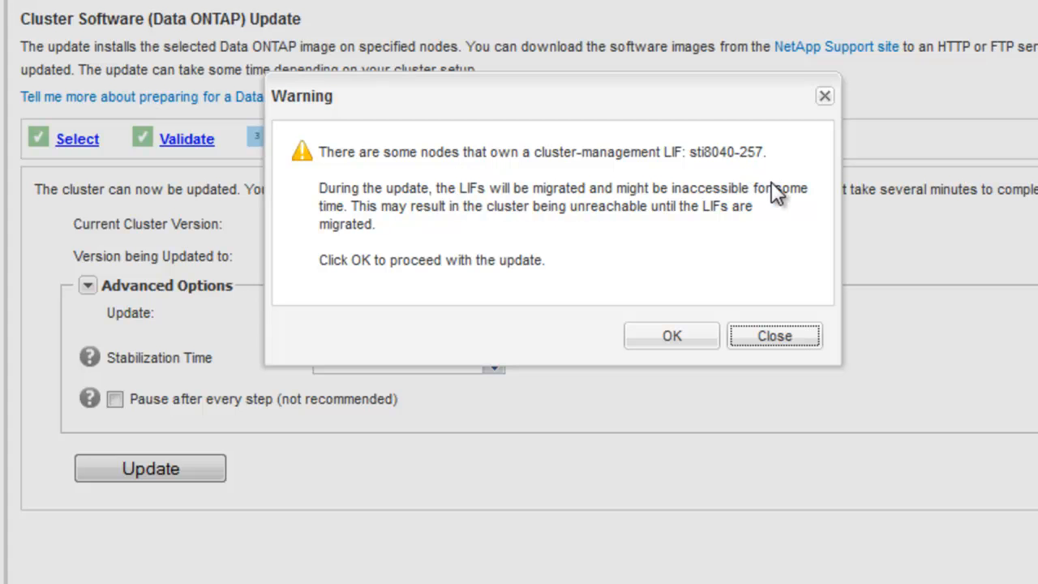
{"action": "left_click", "coordinate": [672, 335]}
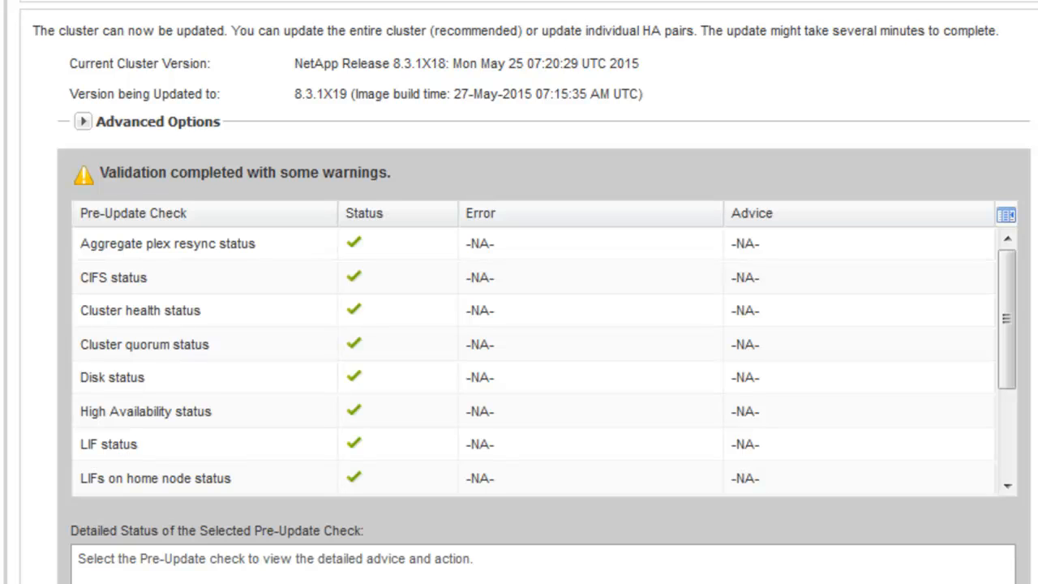
Continue the 8.3.1X19 update despite warnings and follow task status for node sti8040-258
{"action": "scroll", "scroll_direction": "down", "scroll_amount": 3}
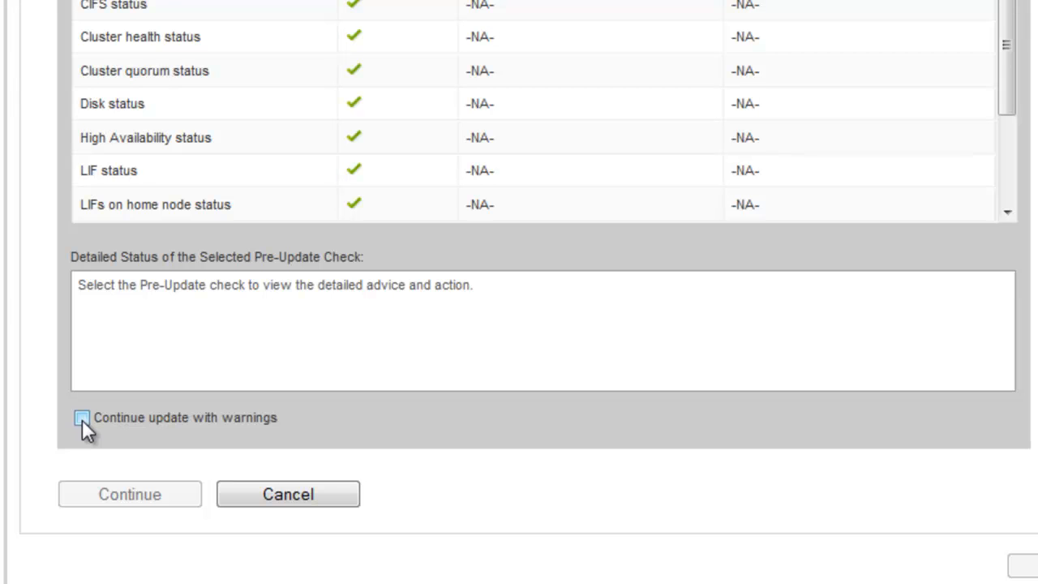
{"action": "left_click", "coordinate": [82, 417]}
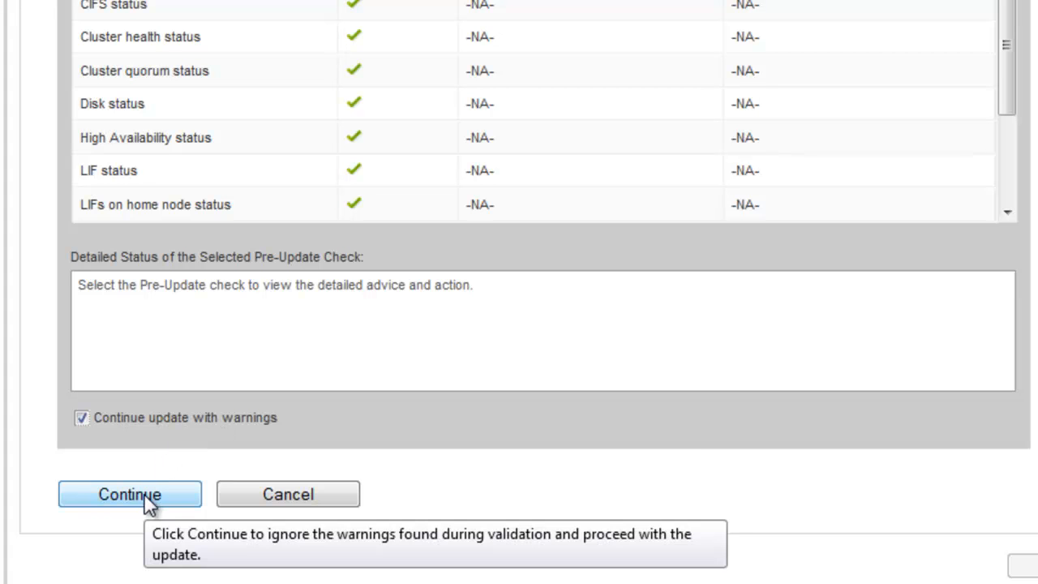
{"action": "left_click", "coordinate": [129, 494]}
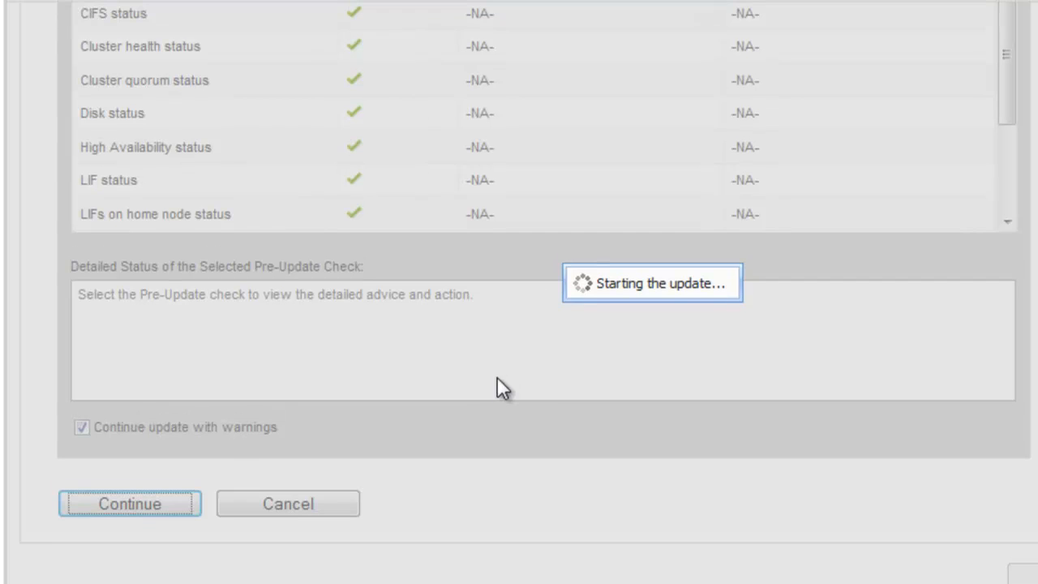
{"action": "left_click", "coordinate": [129, 504]}
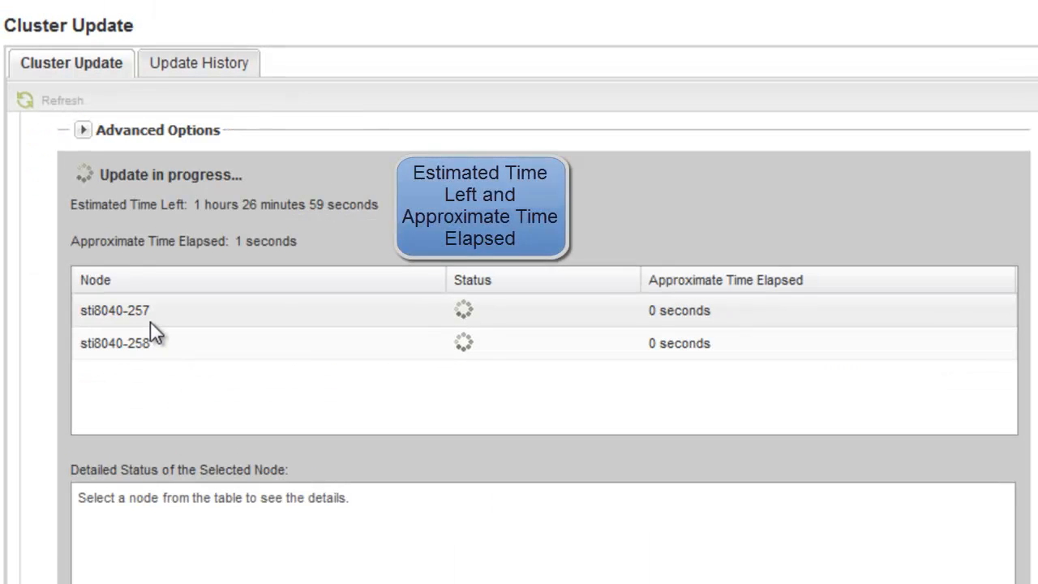
{"action": "left_click", "coordinate": [114, 357]}
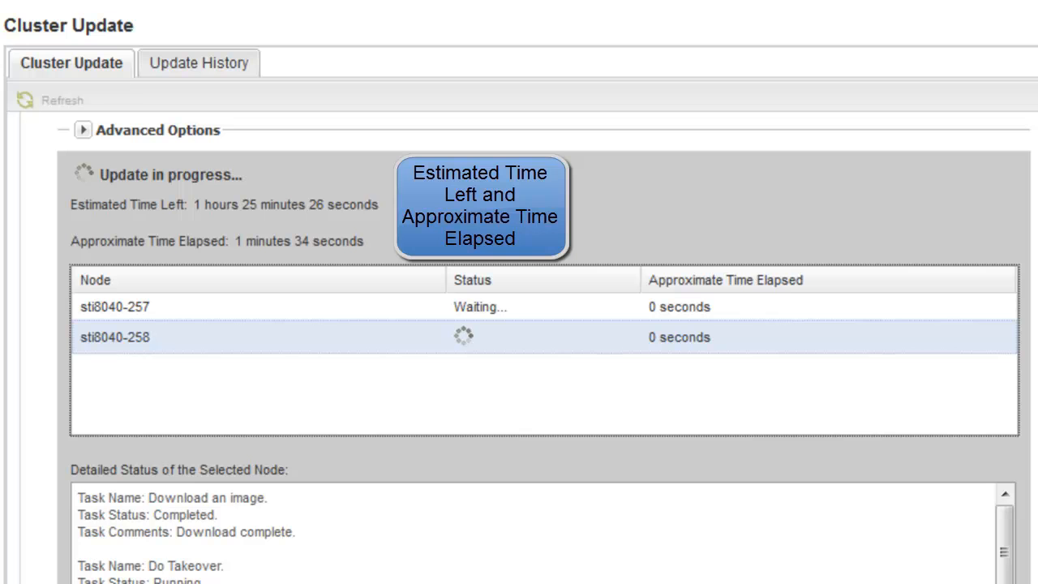
{"action": "mouse_move", "coordinate": [241, 544]}
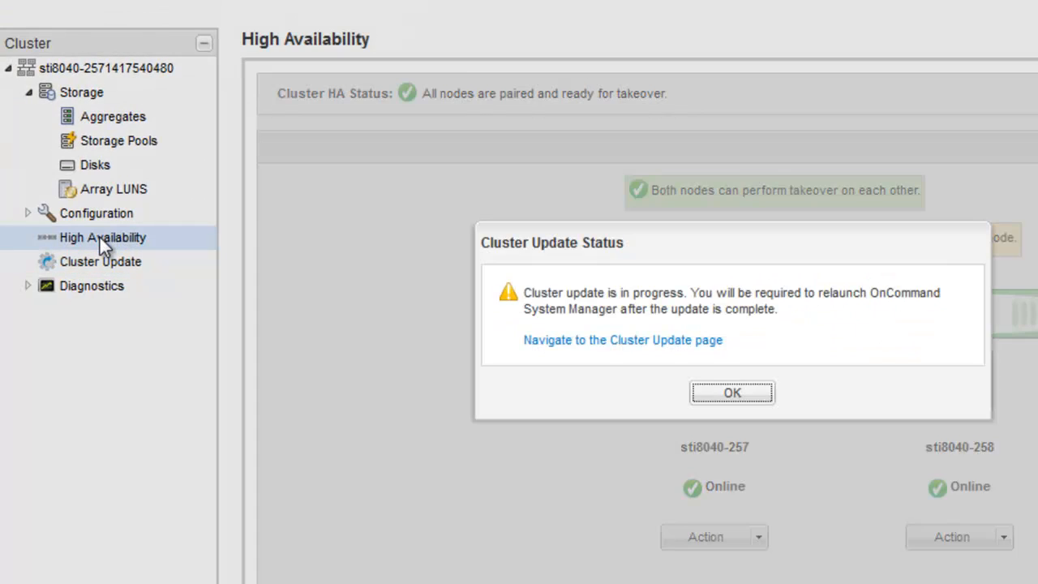
{"action": "mouse_move", "coordinate": [640, 318]}
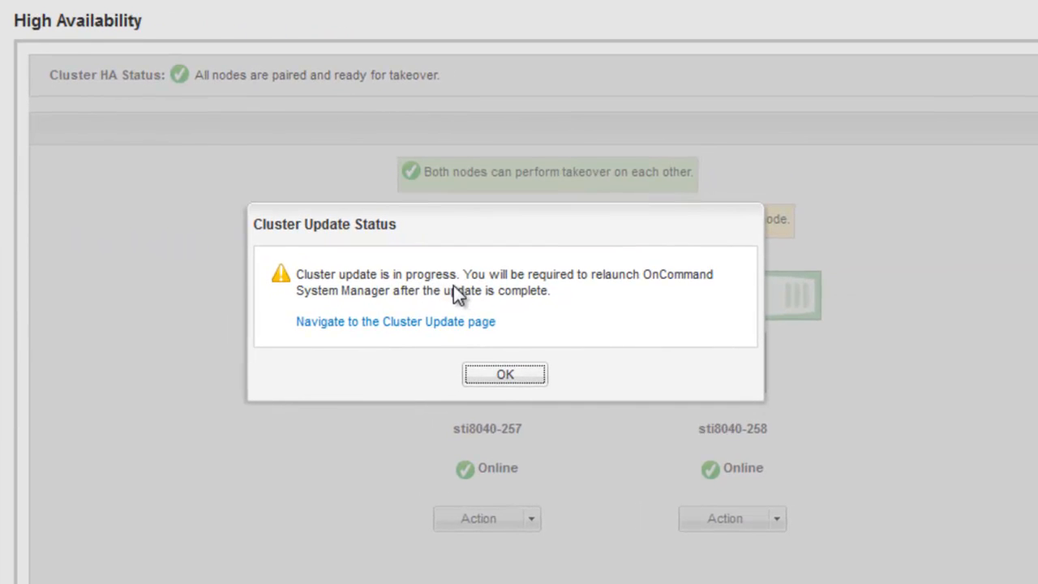
Dismiss the Cluster Update Status notice to watch the takeover of sti8040-258
{"action": "left_click", "coordinate": [506, 373]}
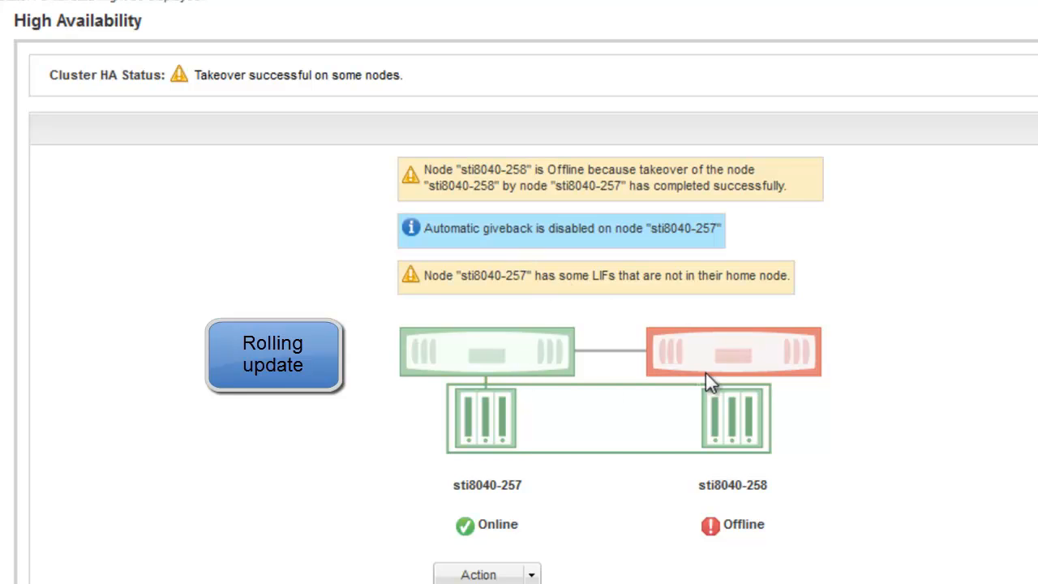
{"action": "mouse_move", "coordinate": [732, 427]}
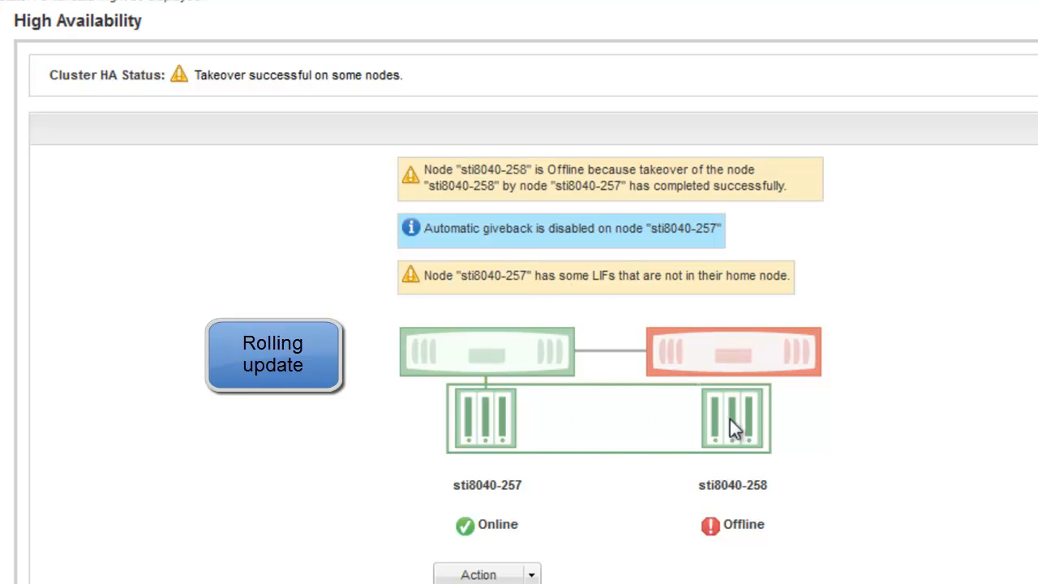
{"action": "mouse_move", "coordinate": [720, 358]}
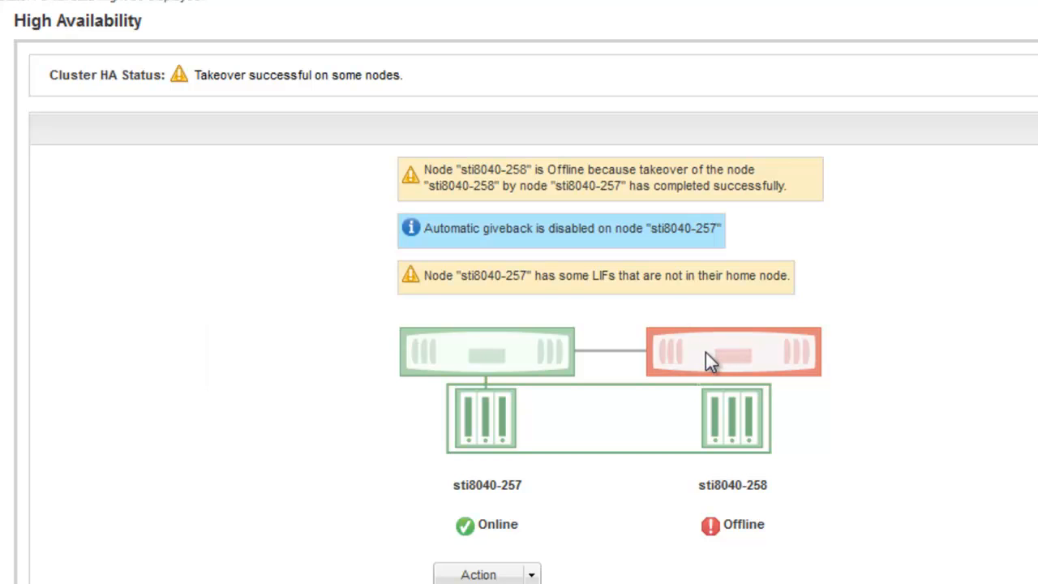
{"action": "mouse_move", "coordinate": [610, 180]}
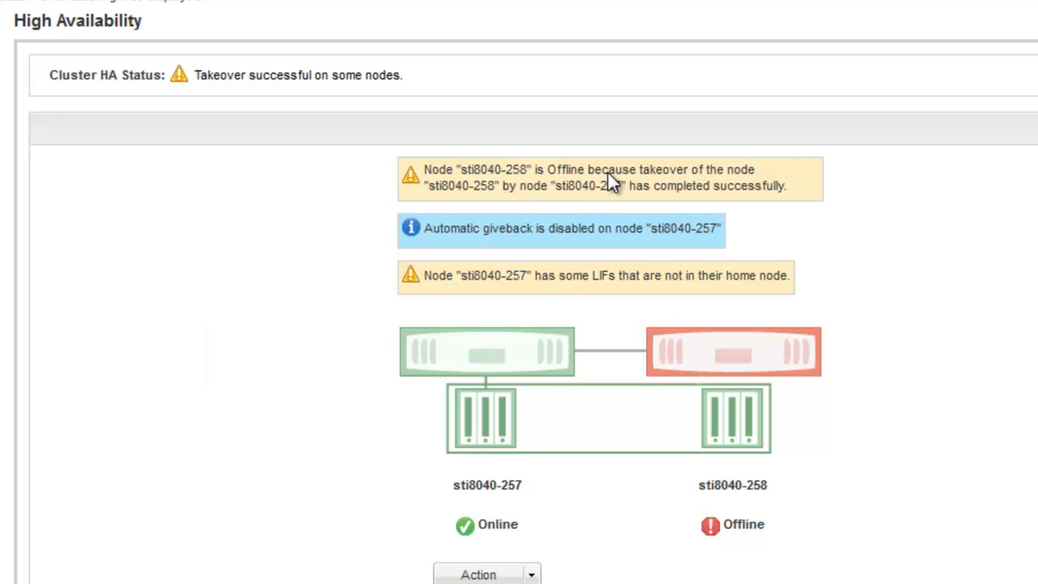
{"action": "mouse_move", "coordinate": [629, 210]}
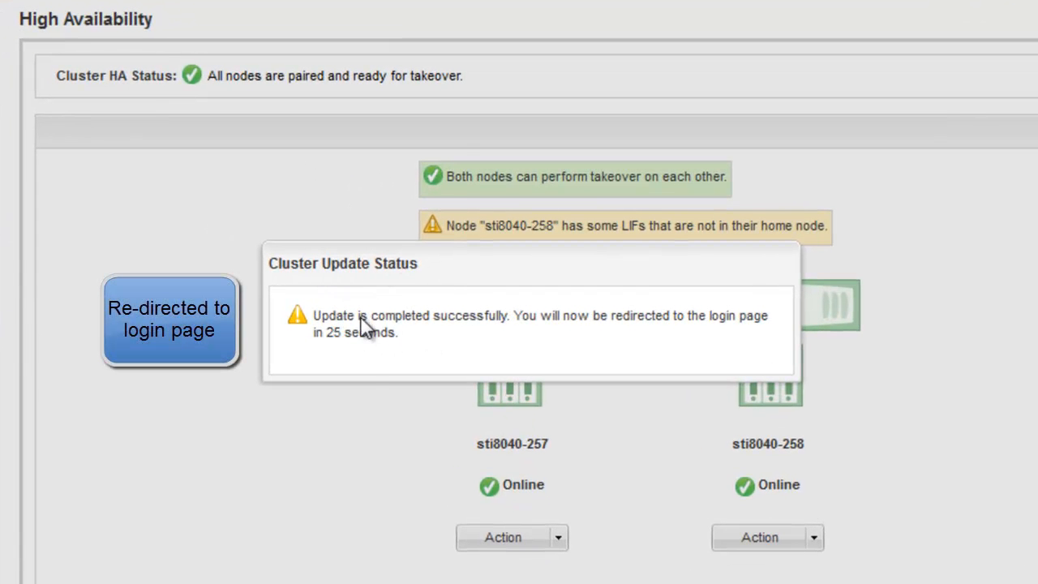
{"action": "mouse_move", "coordinate": [359, 375]}
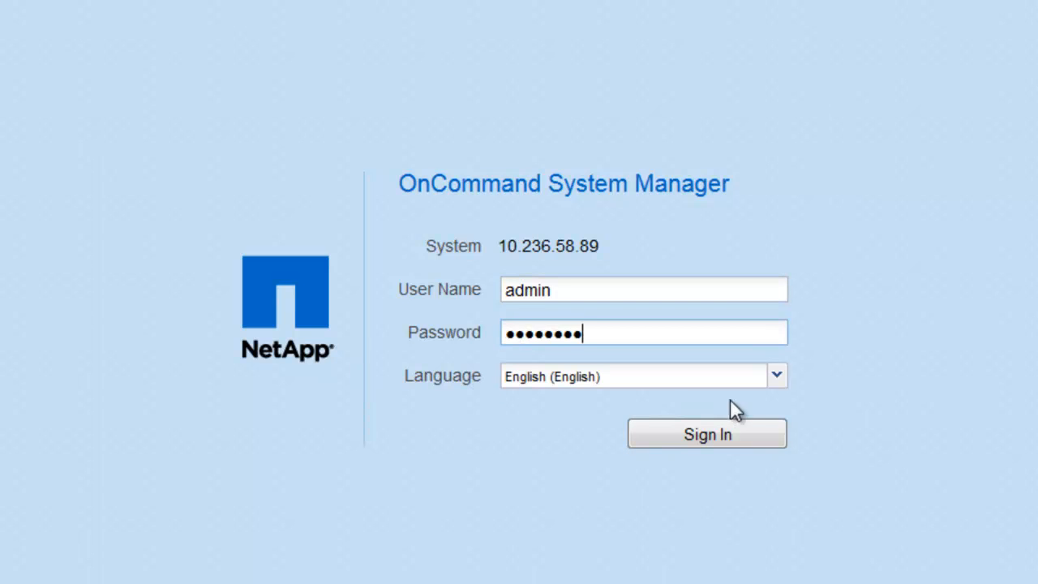
Sign back in as admin to reach the dashboard showing NetApp Release 8.3.1X19
{"action": "left_click", "coordinate": [707, 434]}
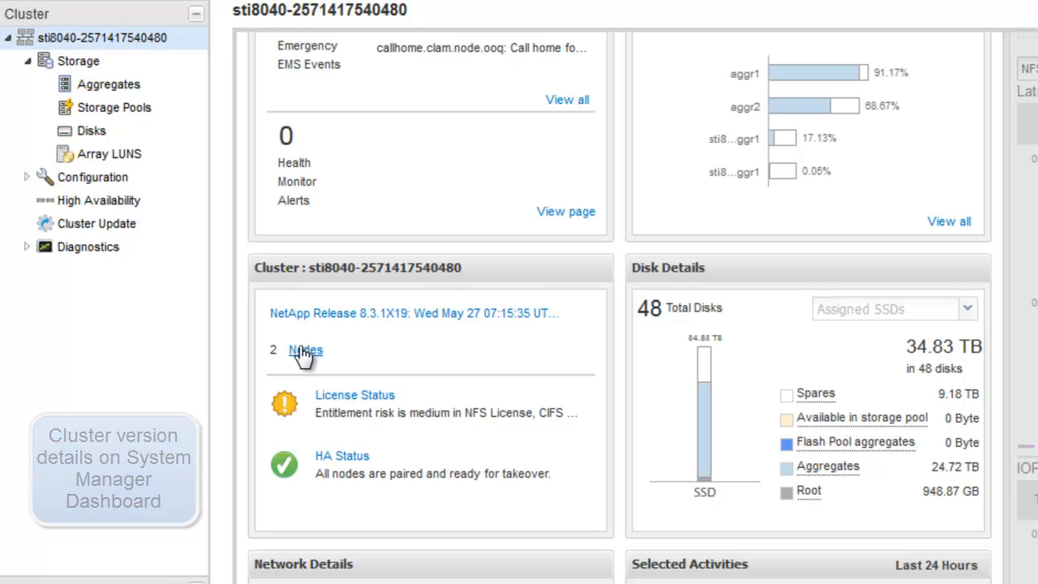
Show Cluster Update version details confirming 8.3.1X19 on the sti8040-257/sti8040-258 HA pair
{"action": "left_click", "coordinate": [96, 223]}
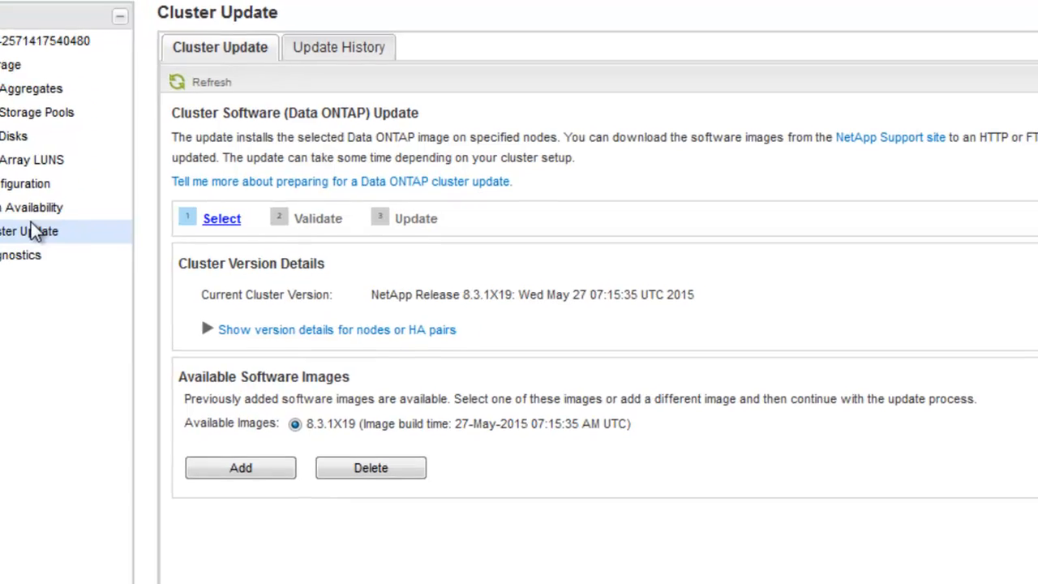
{"action": "left_click", "coordinate": [211, 330]}
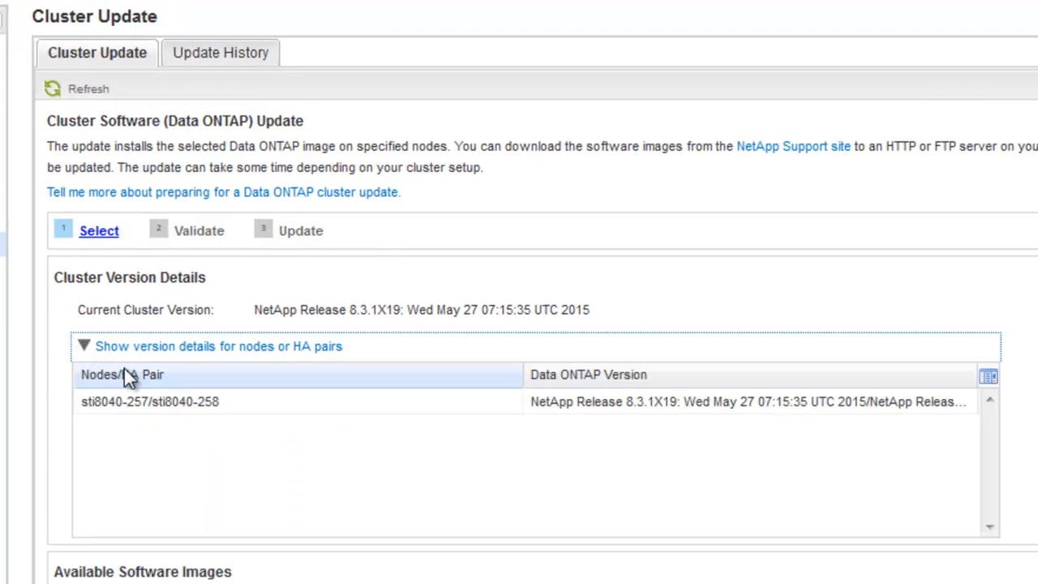